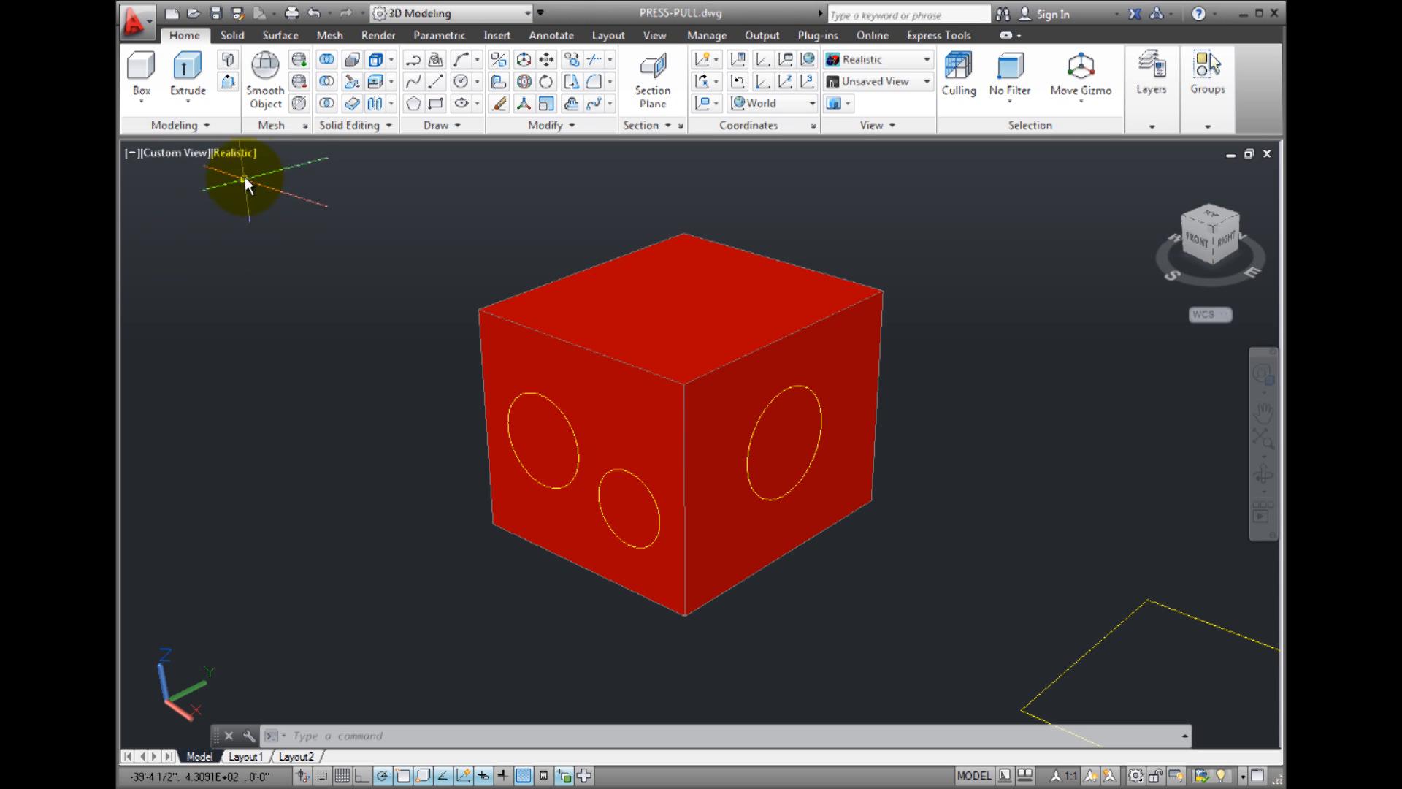
pyautogui.moveTo(229, 82)
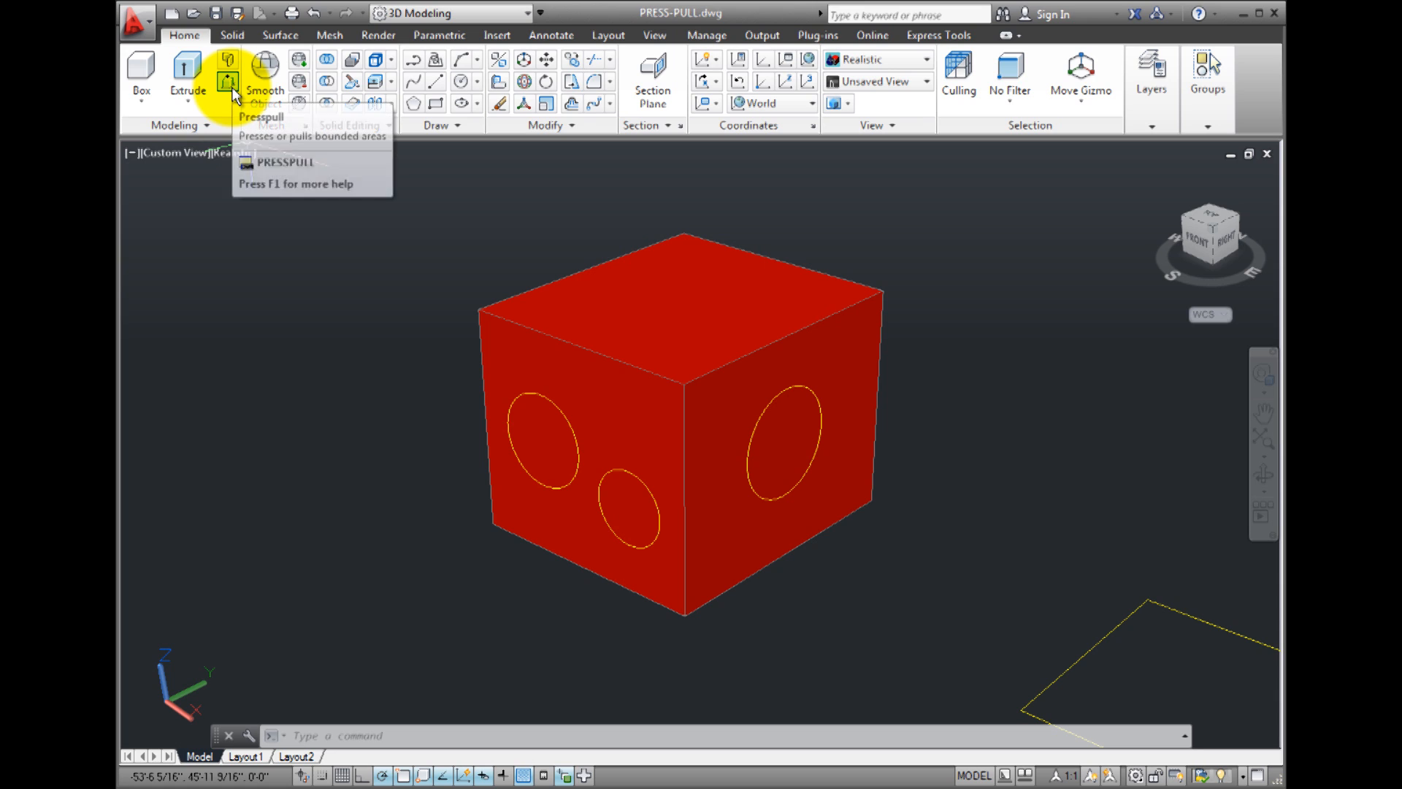
pyautogui.moveTo(229, 76)
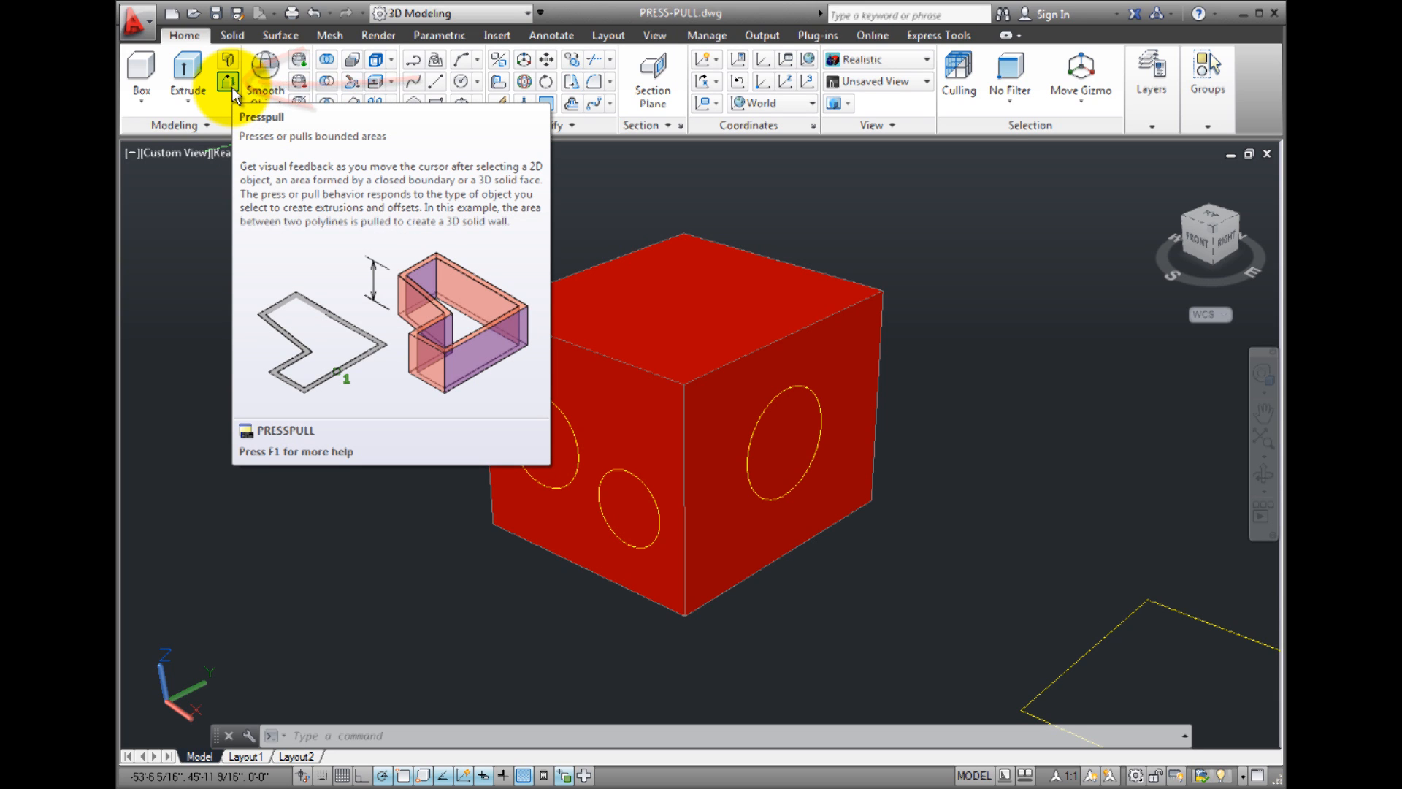
# Step: Show the Solid modelling tools on the ribbon
pyautogui.click(233, 35)
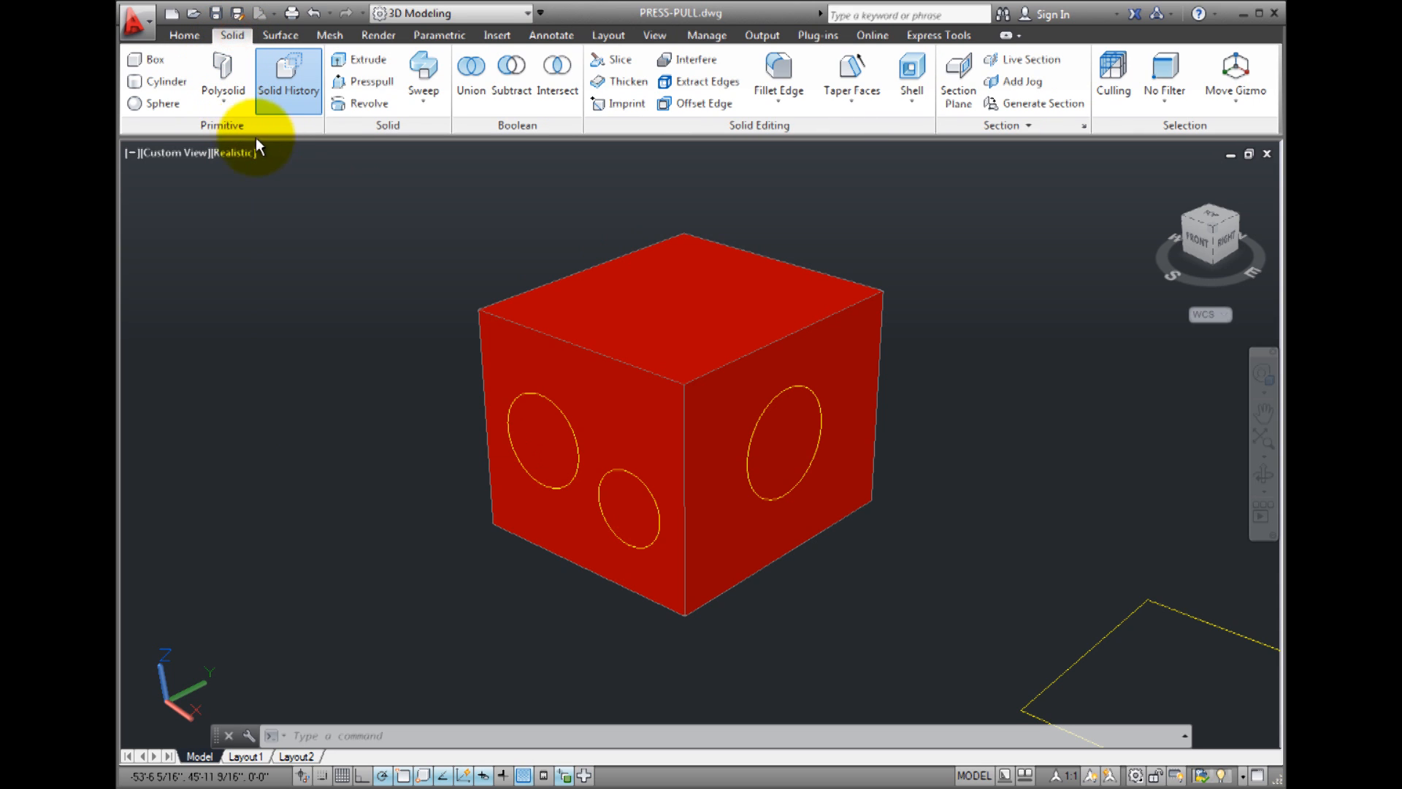
pyautogui.moveTo(368, 82)
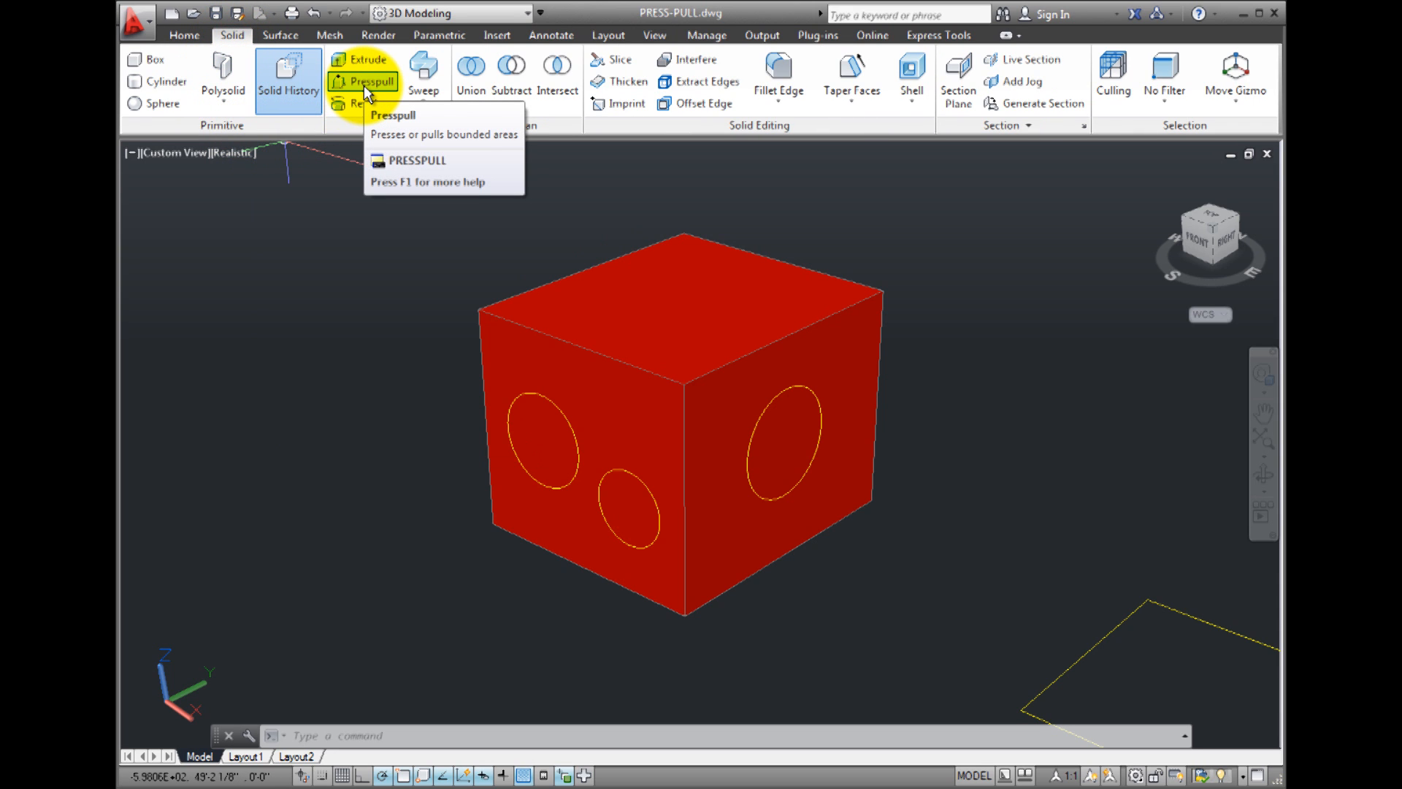
pyautogui.moveTo(370, 81)
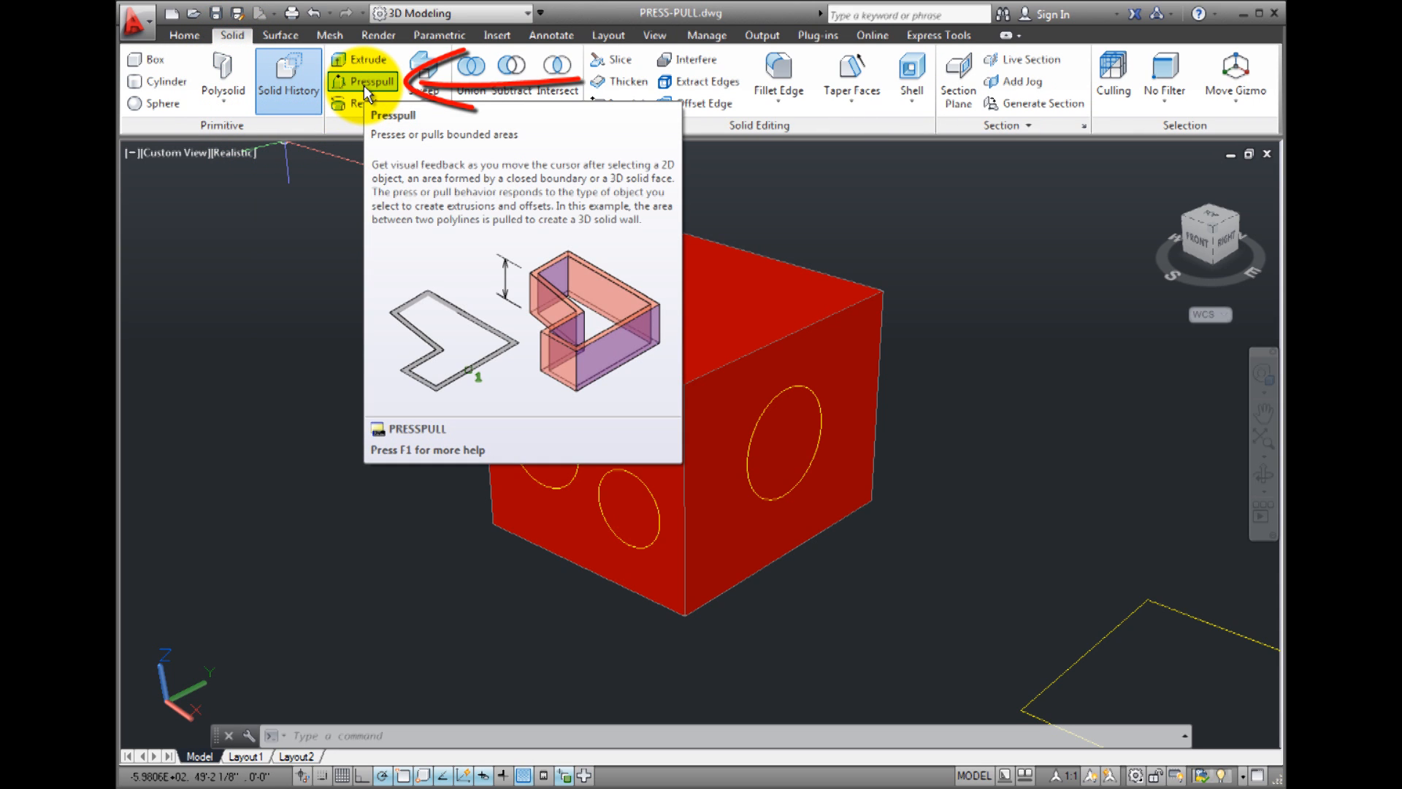
# Step: Presspull the upper left-face circle outward into a protruding cylinder
pyautogui.click(368, 82)
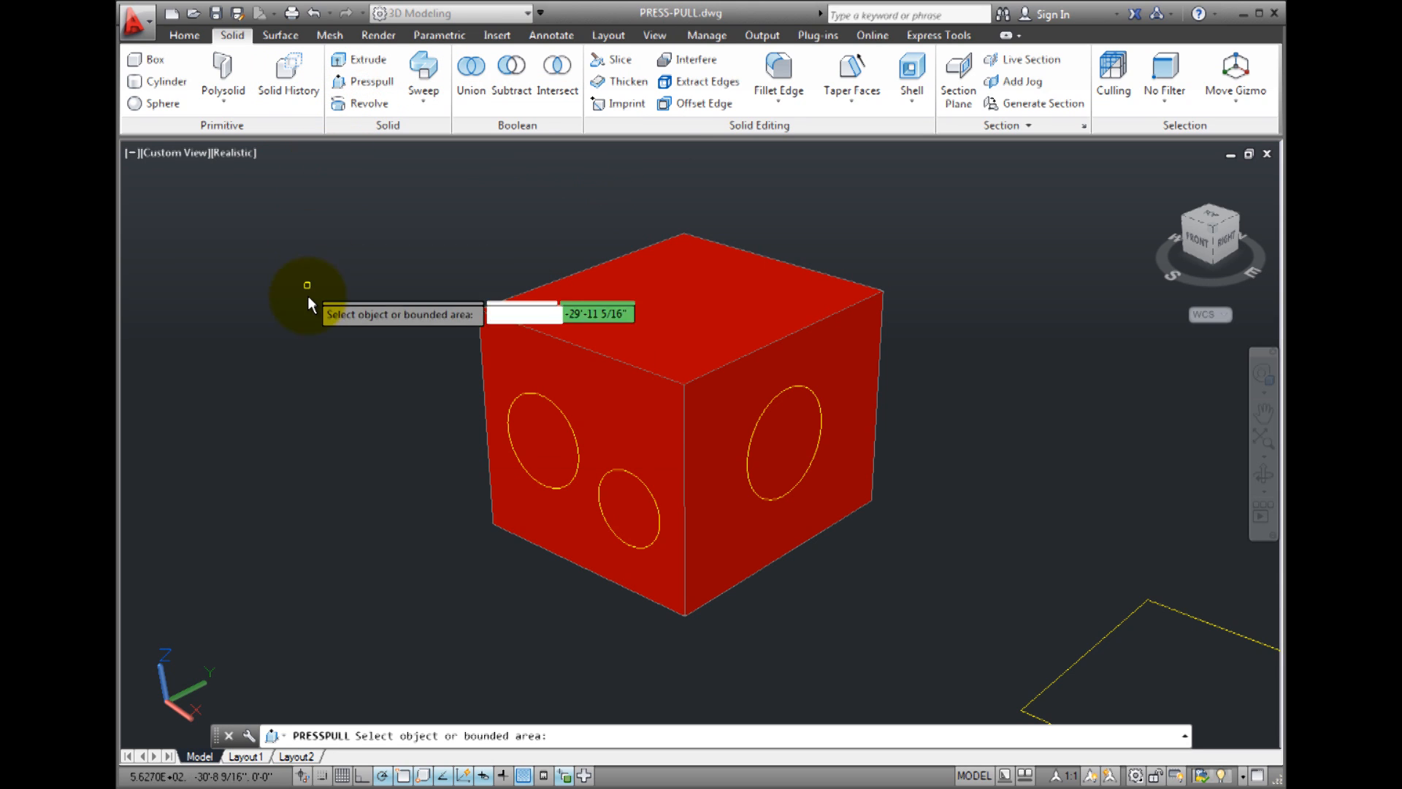
pyautogui.moveTo(307, 333)
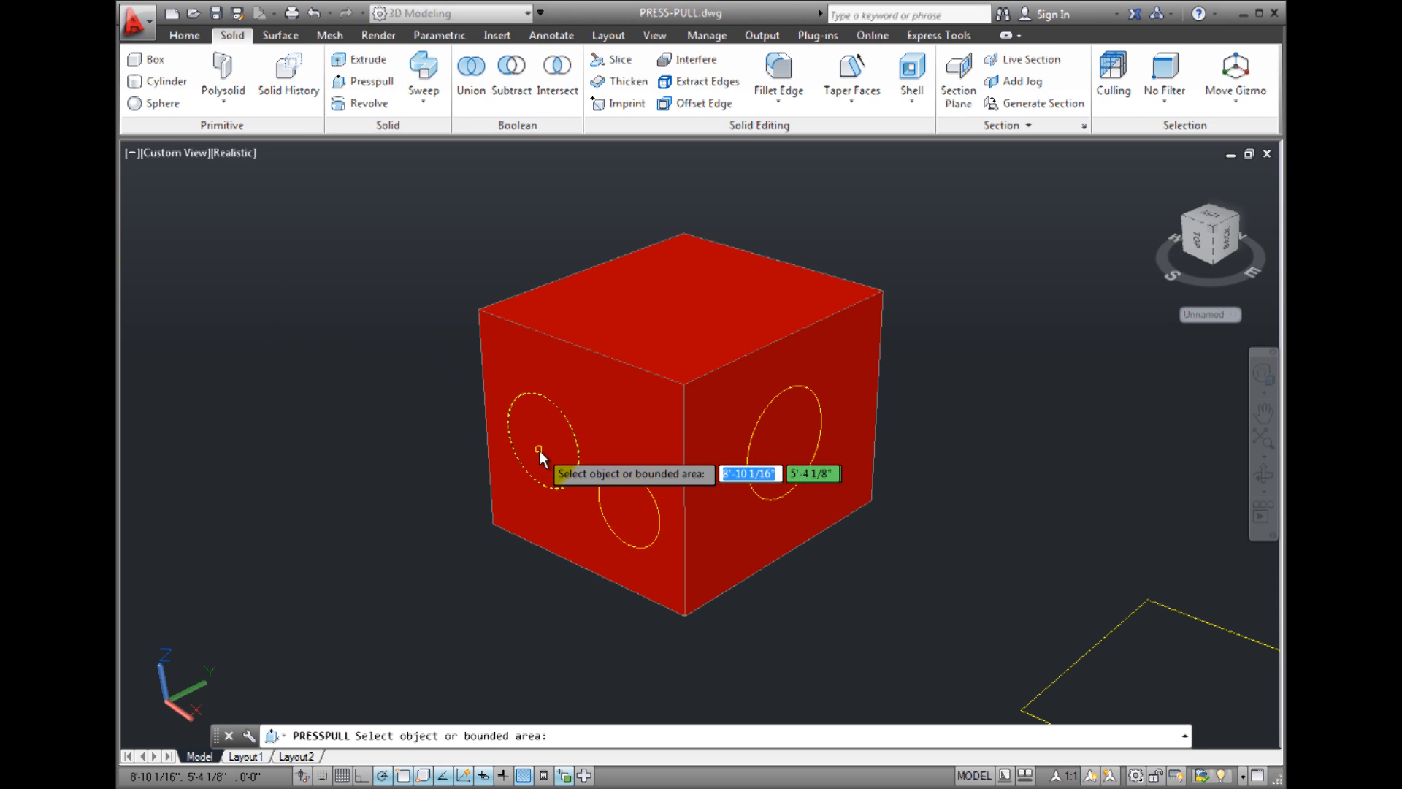
pyautogui.moveTo(577, 444)
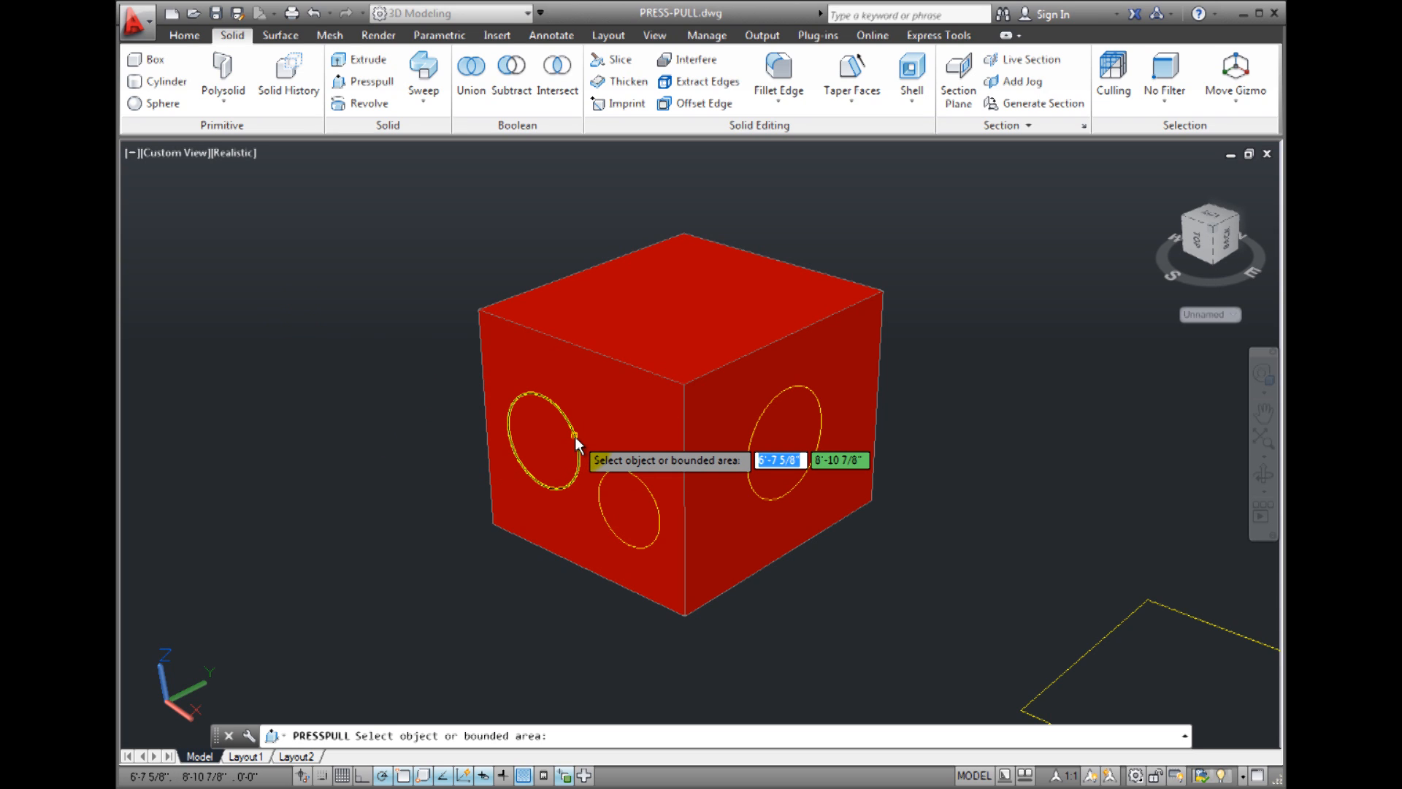
pyautogui.moveTo(545, 453)
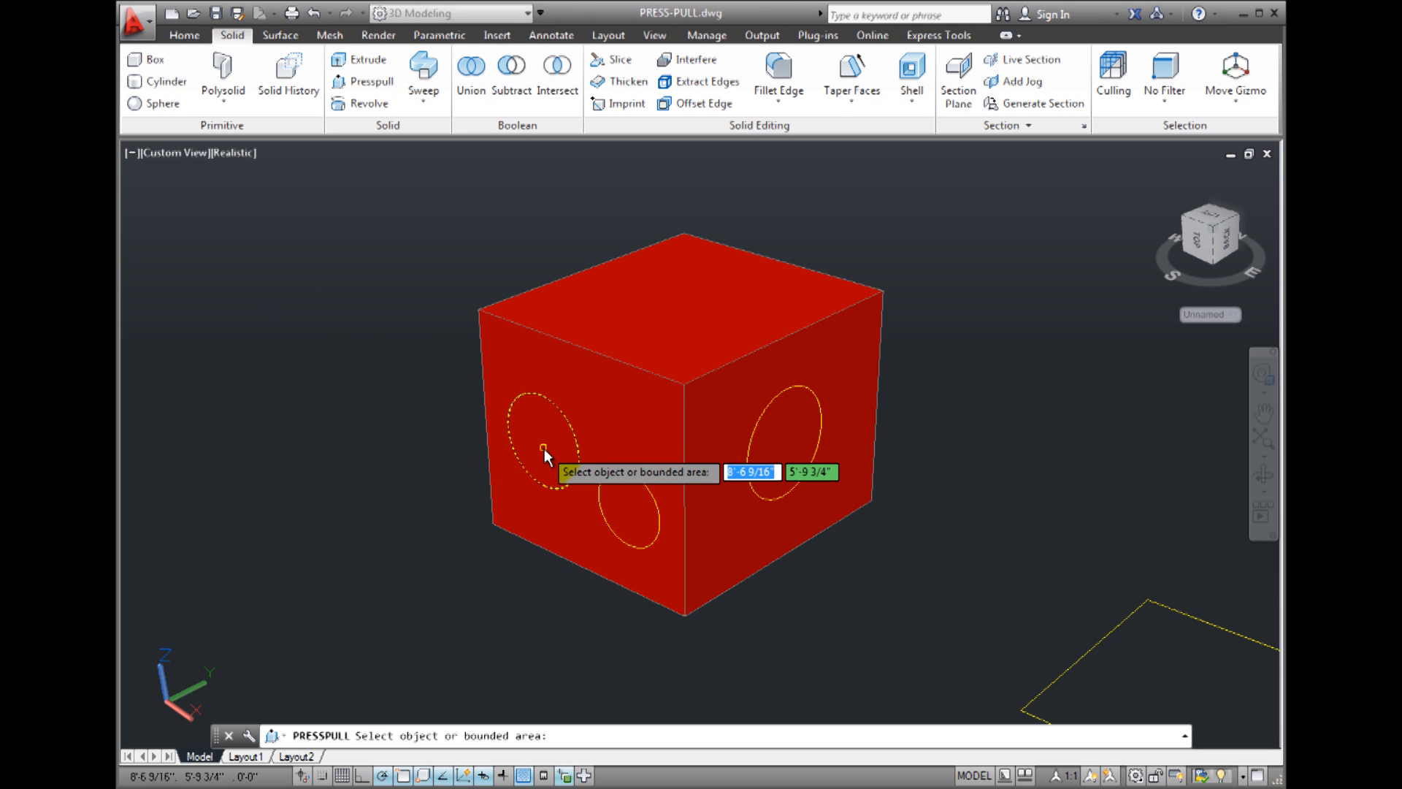
pyautogui.click(543, 450)
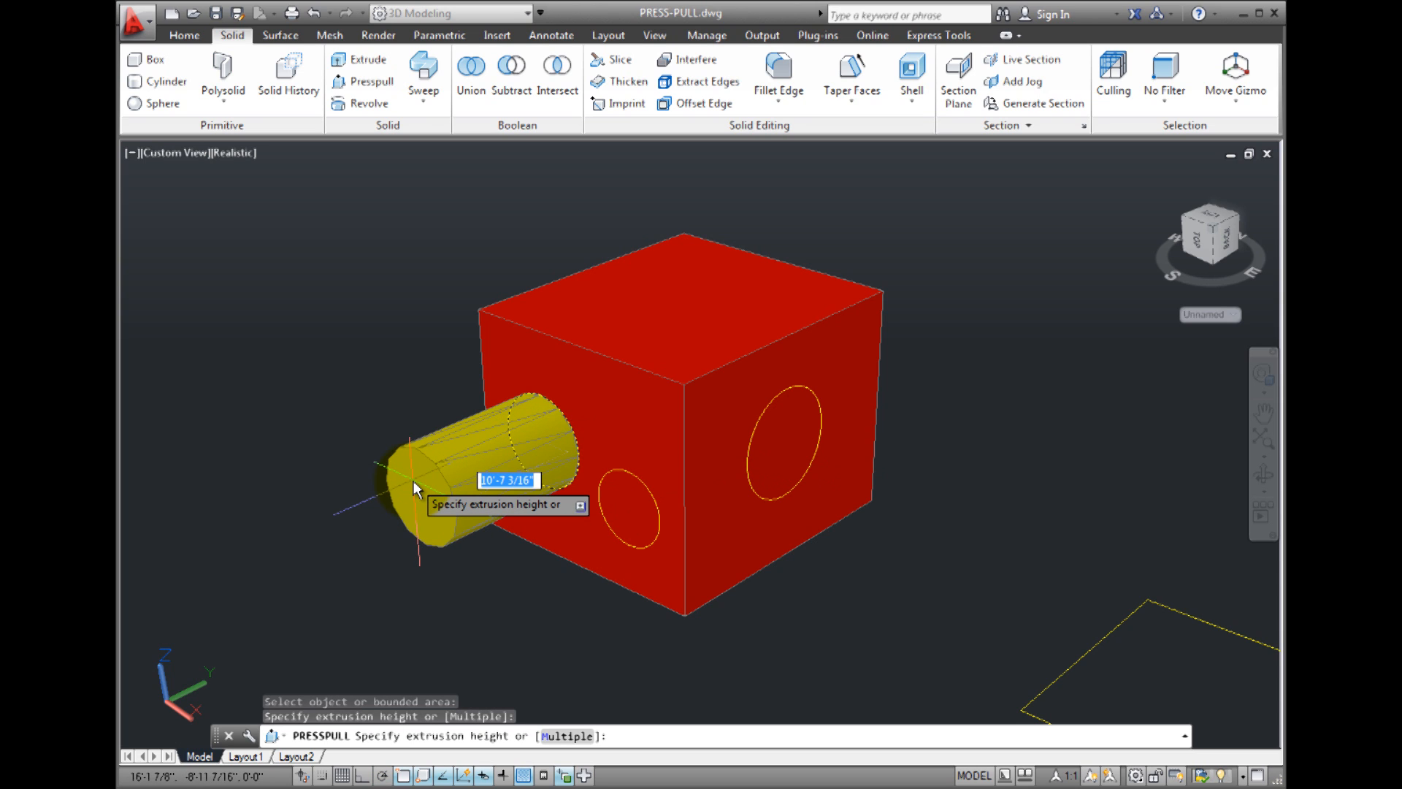
pyautogui.click(414, 488)
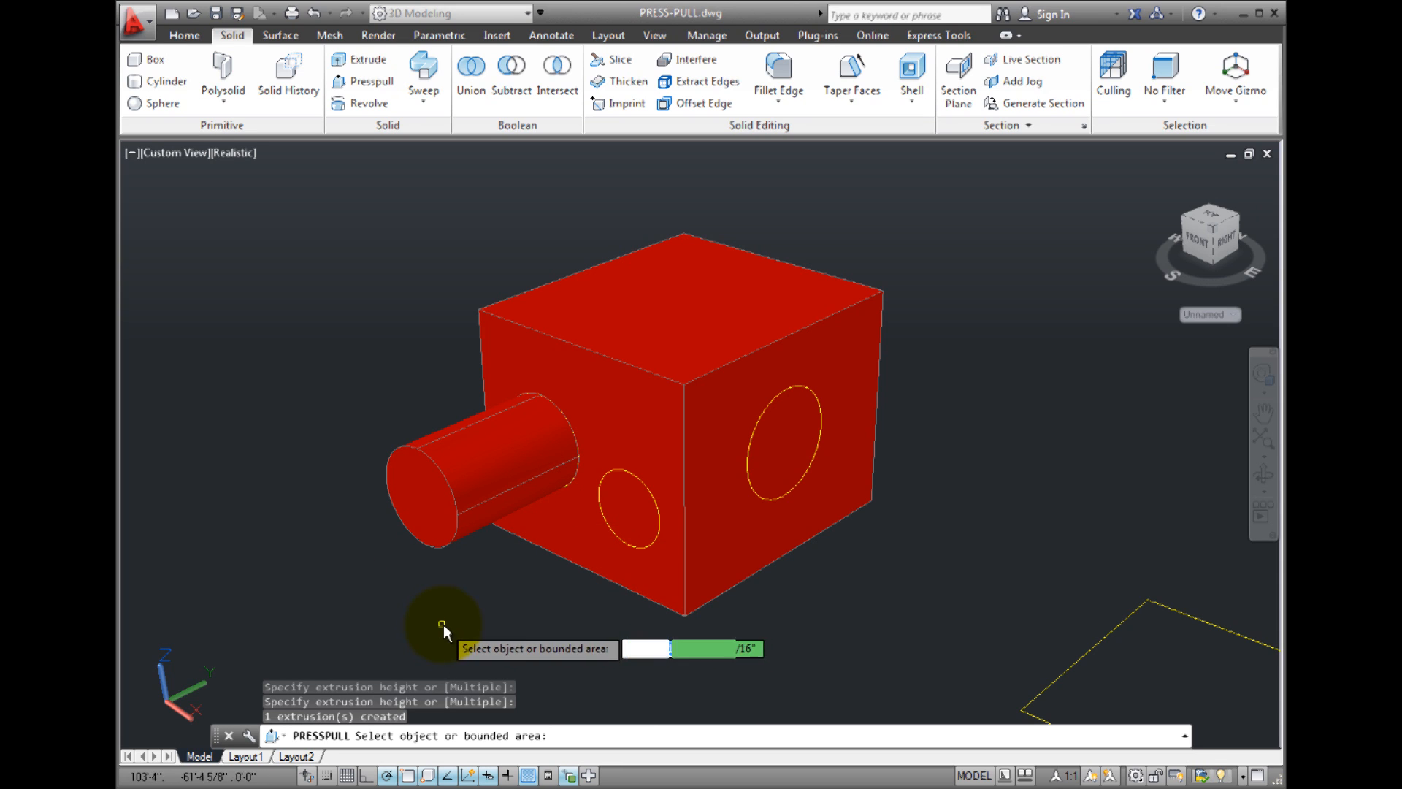
pyautogui.moveTo(457, 624)
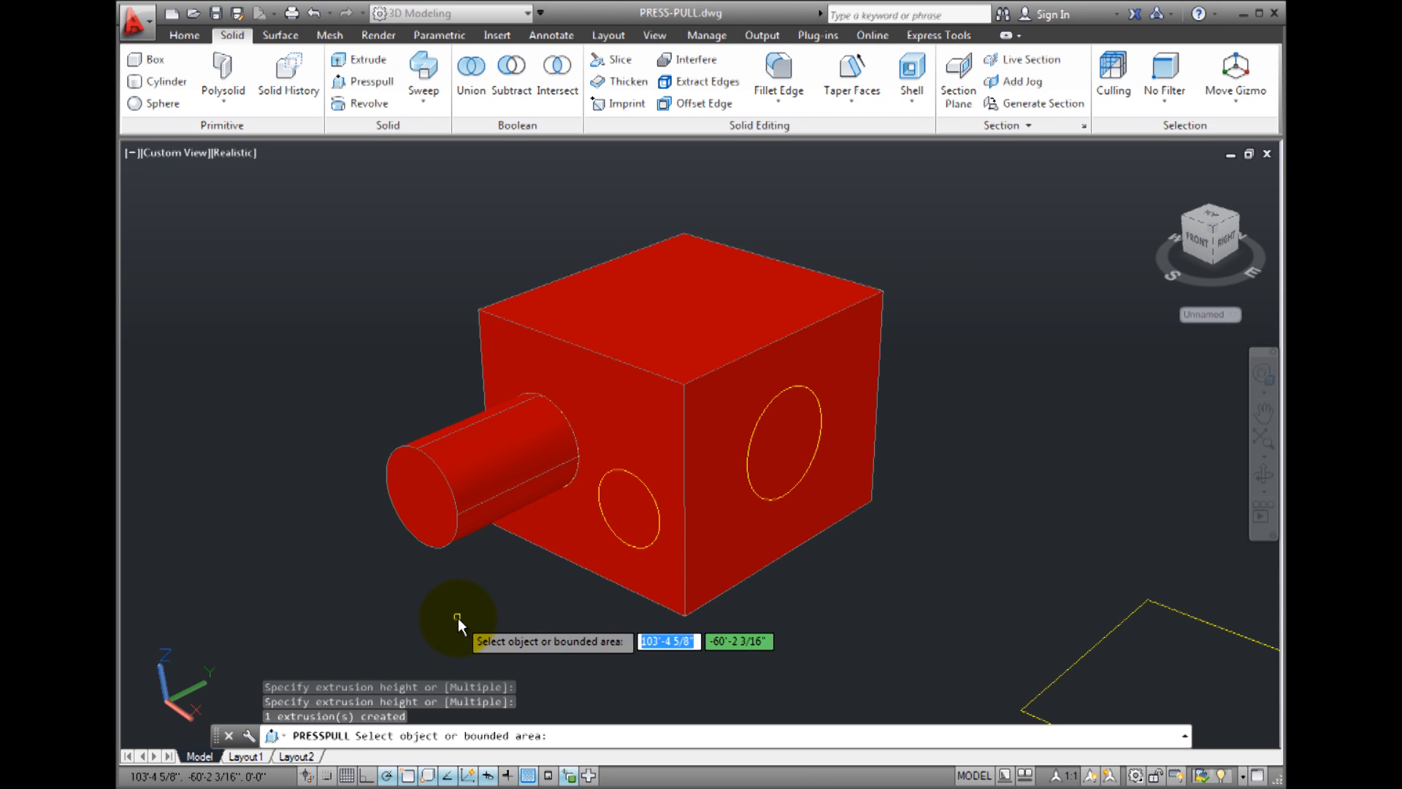
# Step: Presspull the lower left-face circle outward into a second cylinder
pyautogui.click(627, 514)
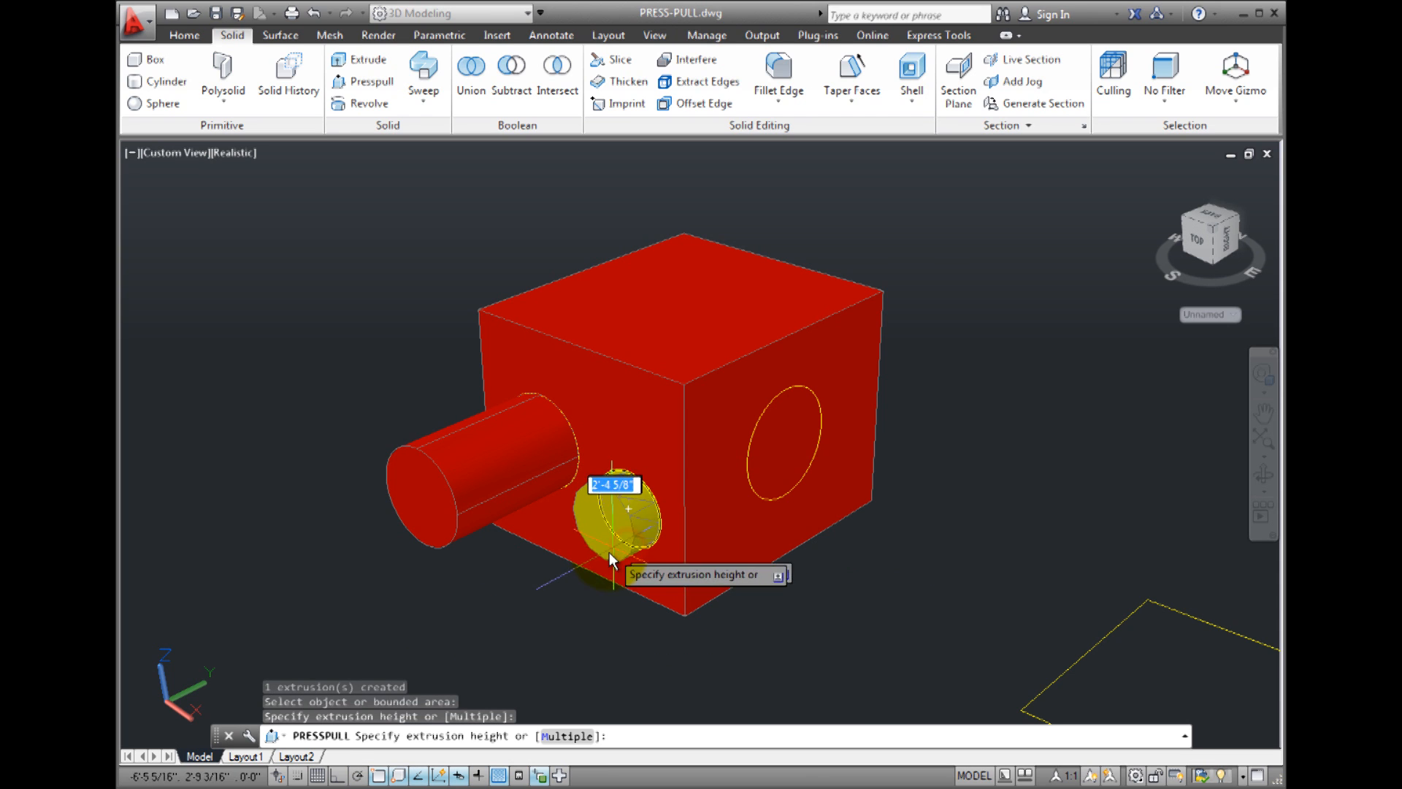
pyautogui.moveTo(528, 588)
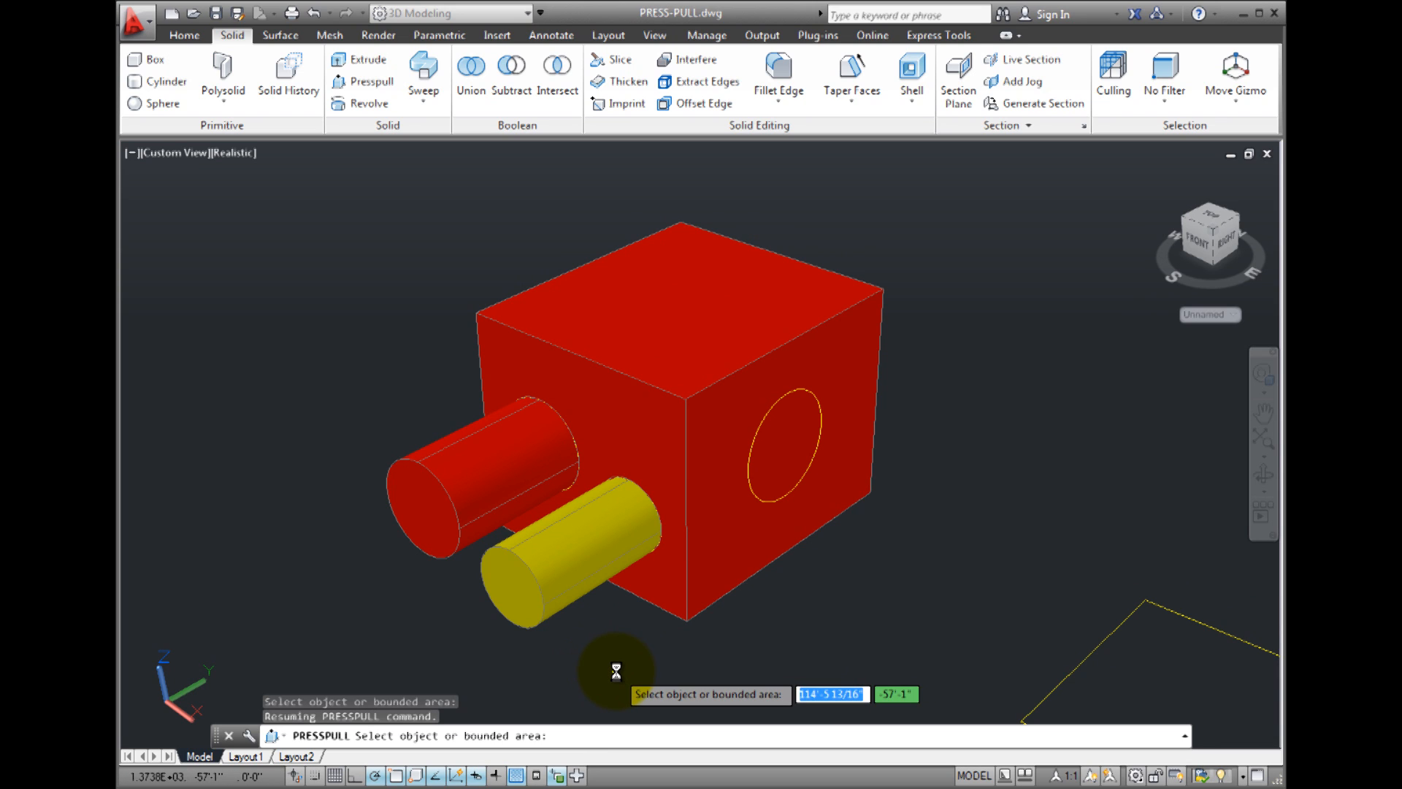
pyautogui.moveTo(671, 671)
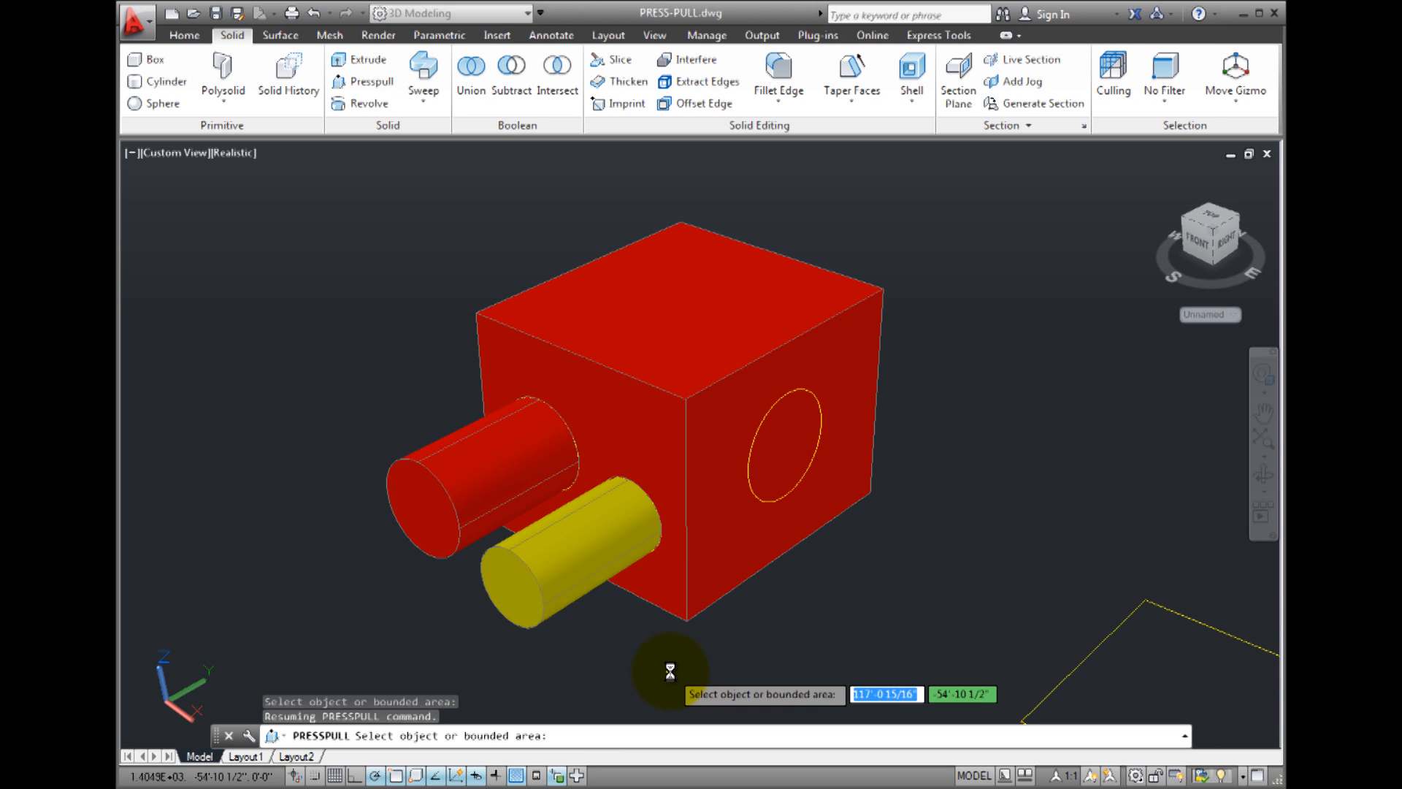
pyautogui.moveTo(831, 481)
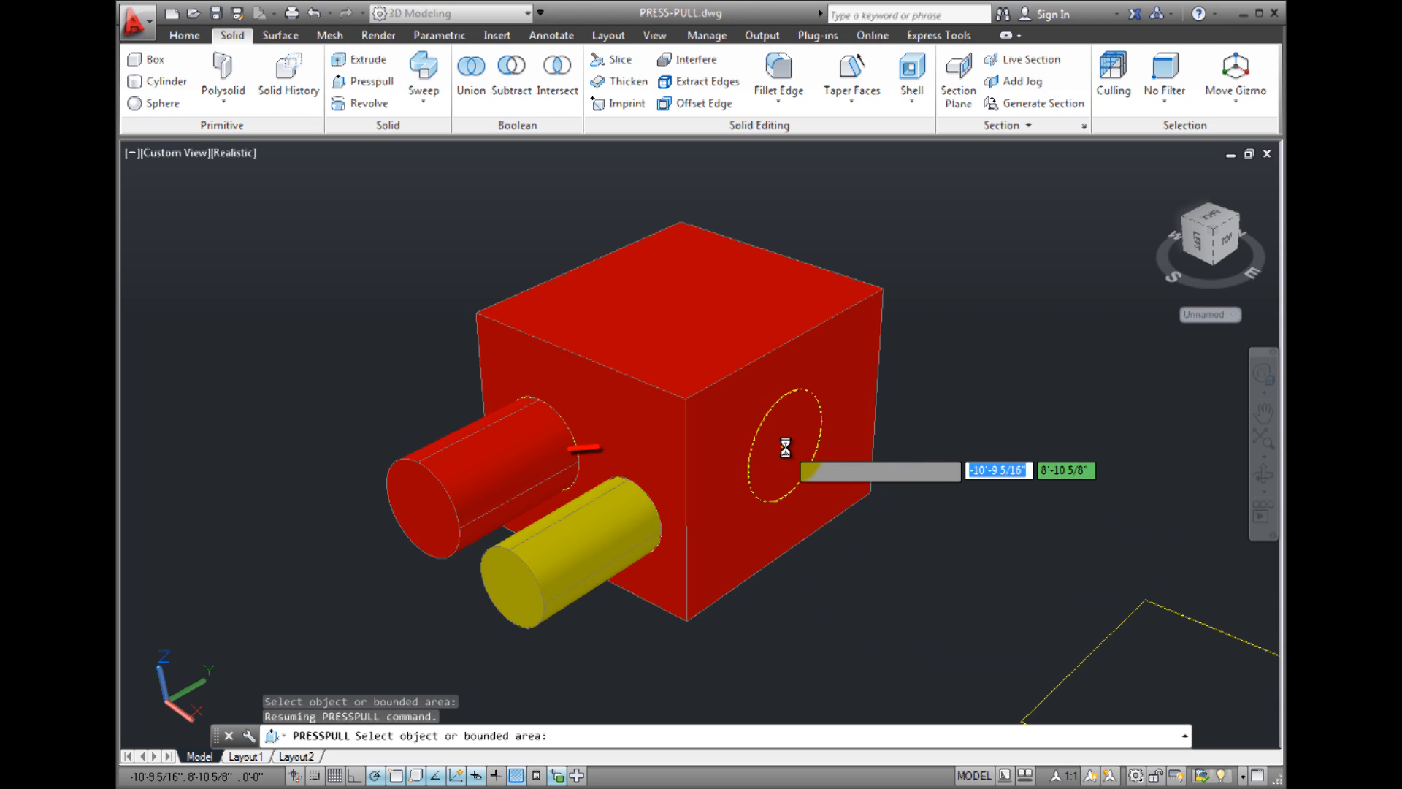
# Step: Presspull the right-face circle inward to cut a hole into the cube
pyautogui.click(788, 447)
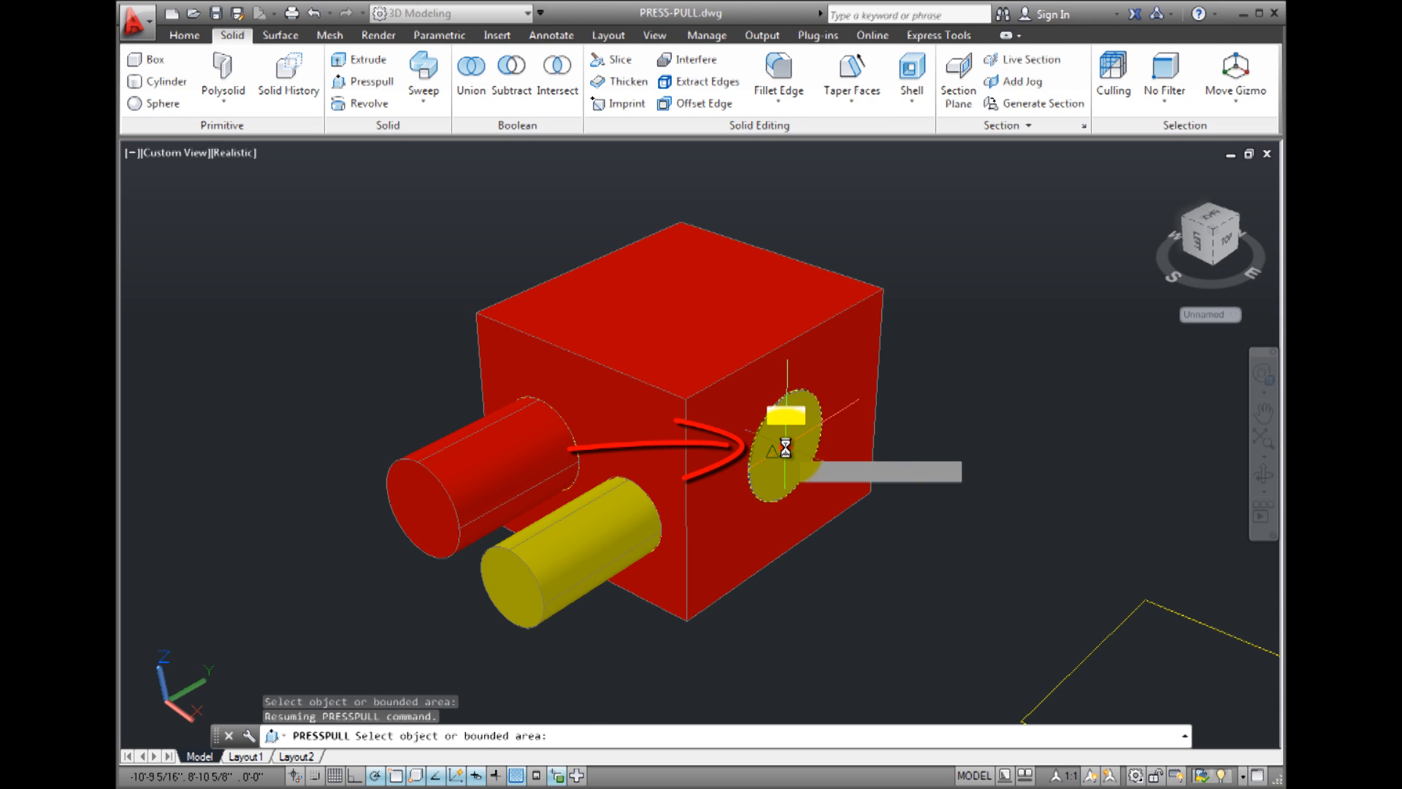
pyautogui.click(784, 447)
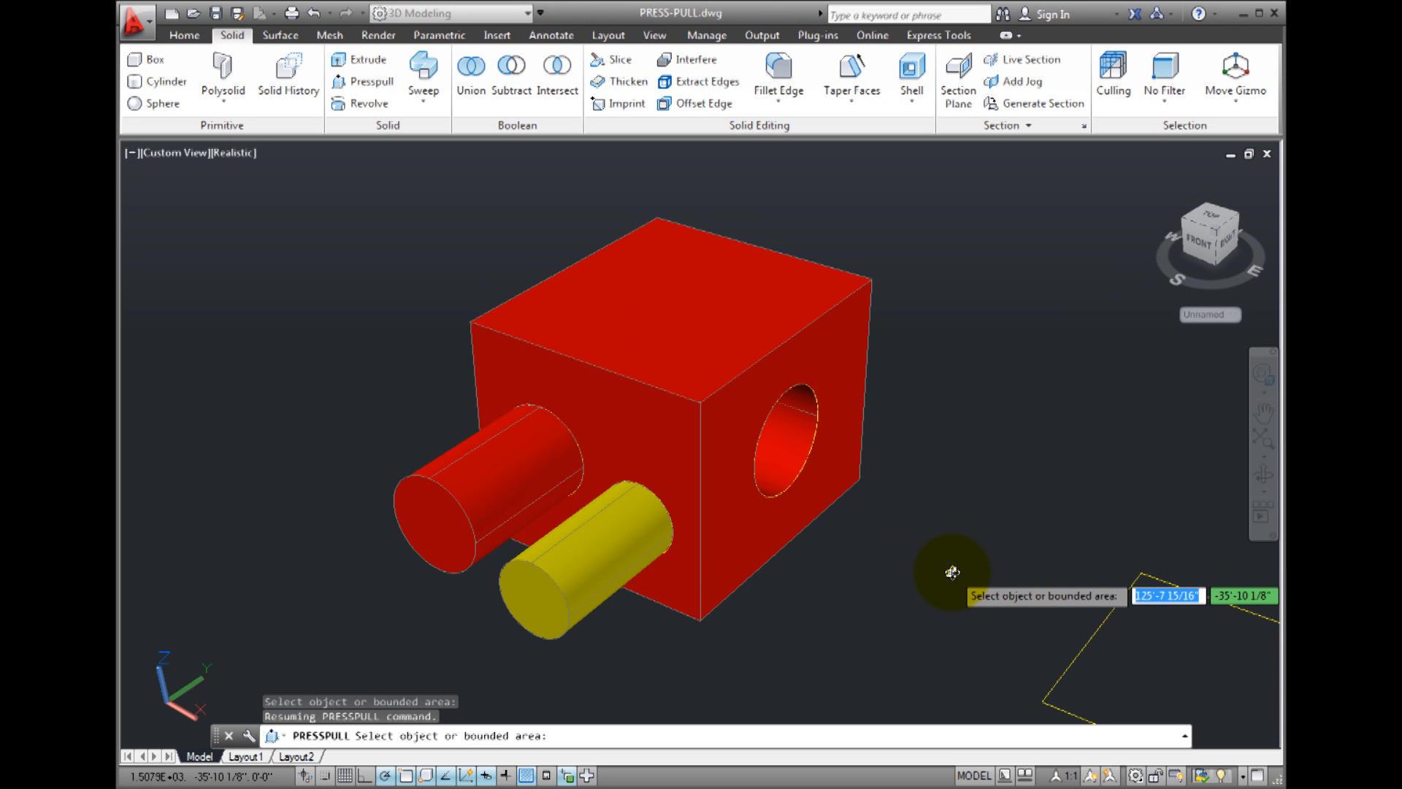
pyautogui.moveTo(953, 582)
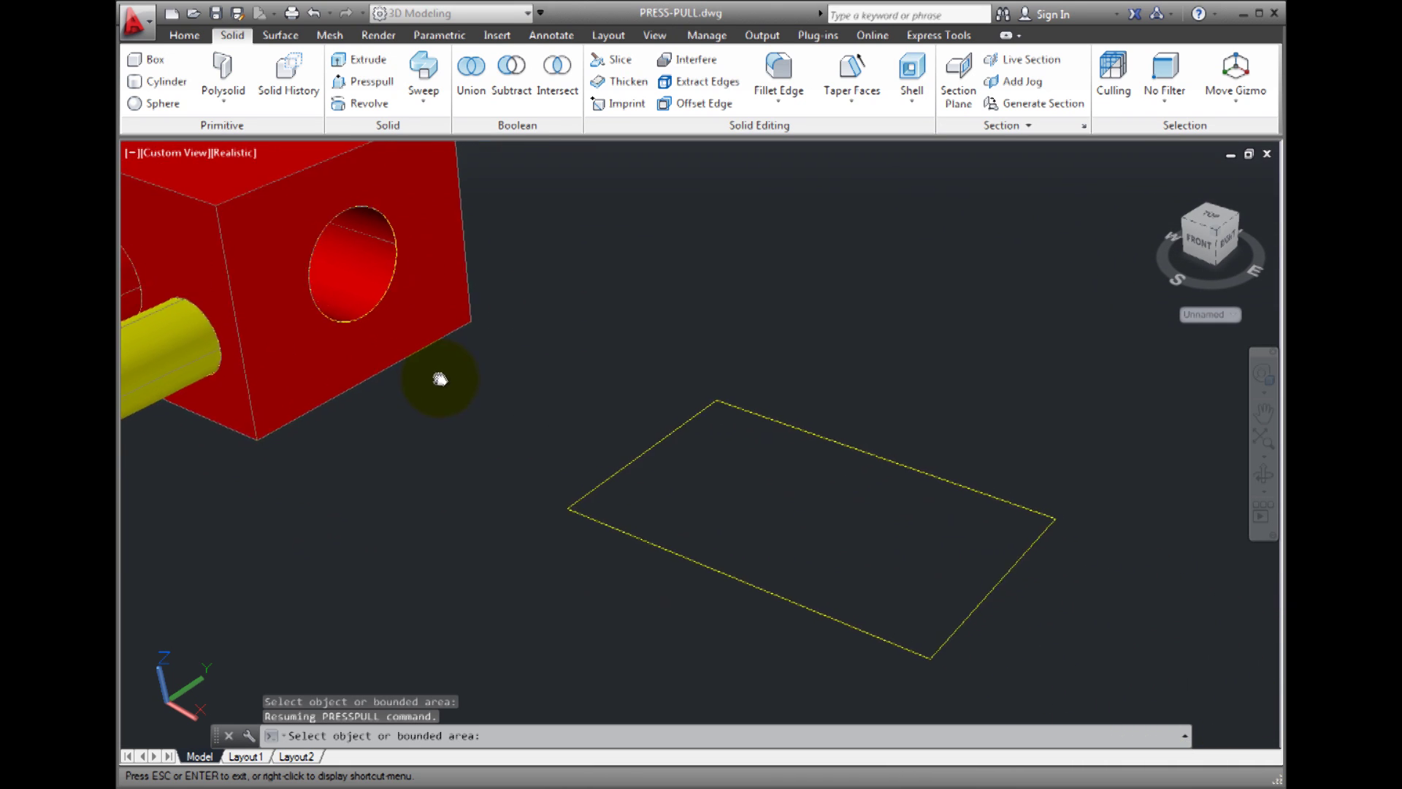
pyautogui.moveTo(741, 414)
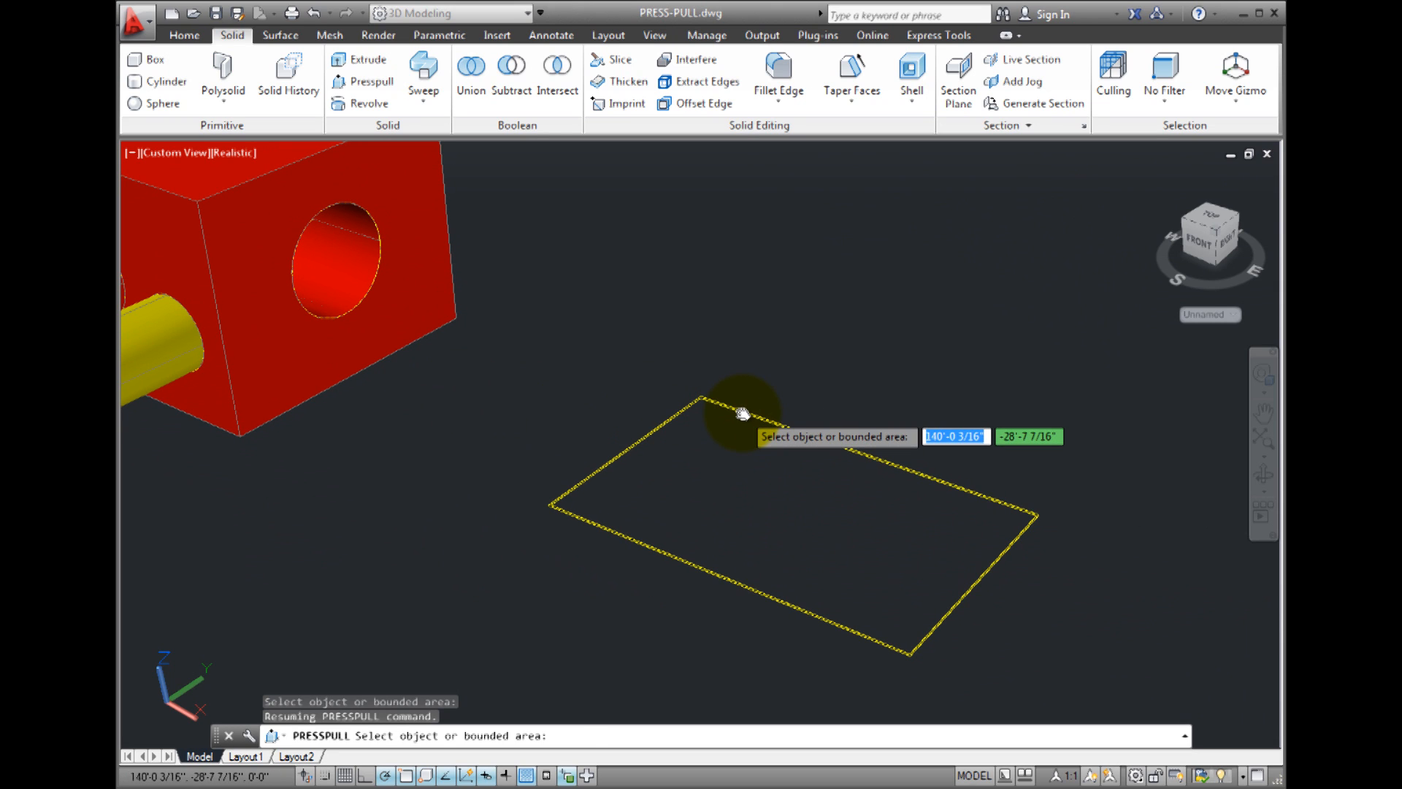
# Step: Pull the rectangle up into a box and the arc into a curved wall
pyautogui.click(742, 413)
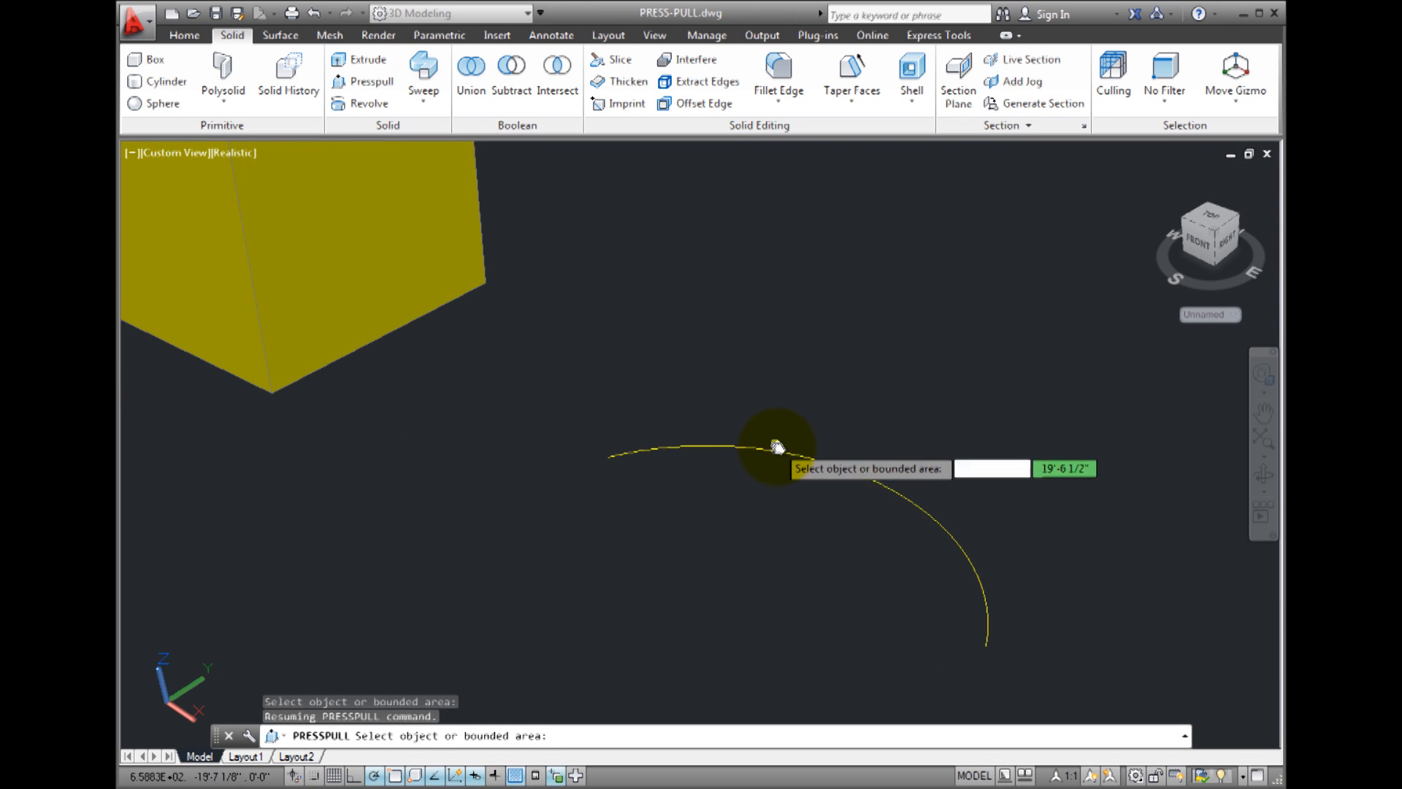
pyautogui.click(776, 446)
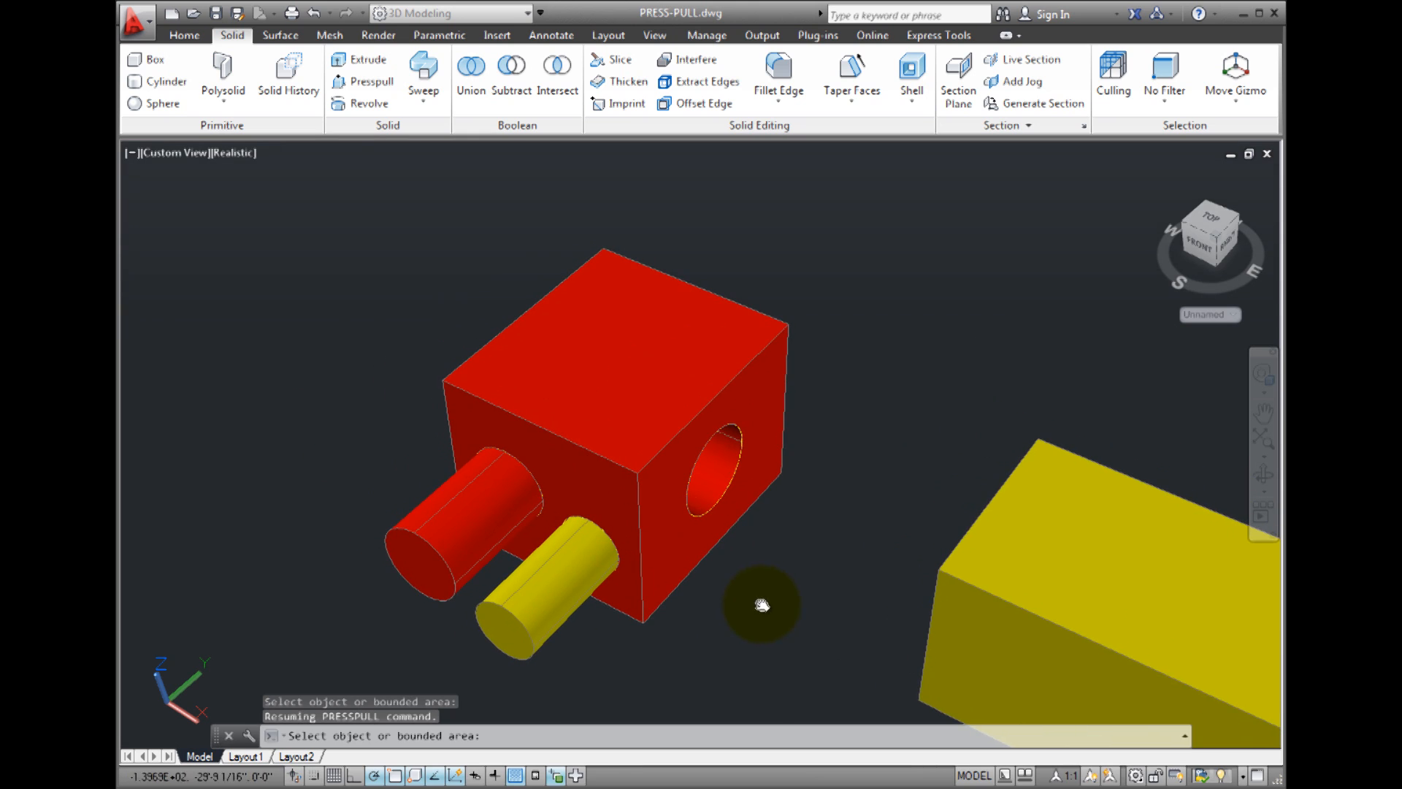
# Step: Pull the cube's top face upward so the block stands taller
pyautogui.click(595, 353)
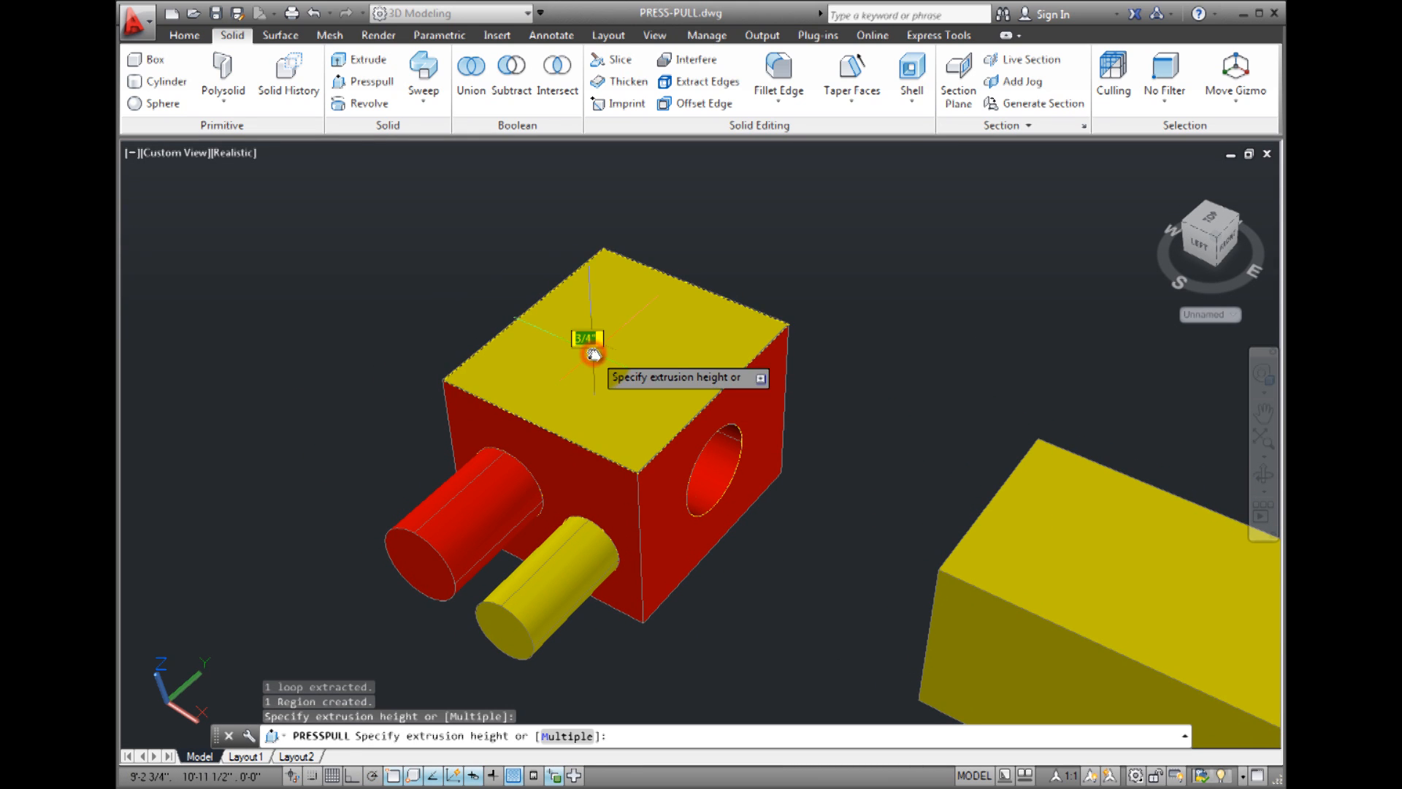
pyautogui.moveTo(588, 246)
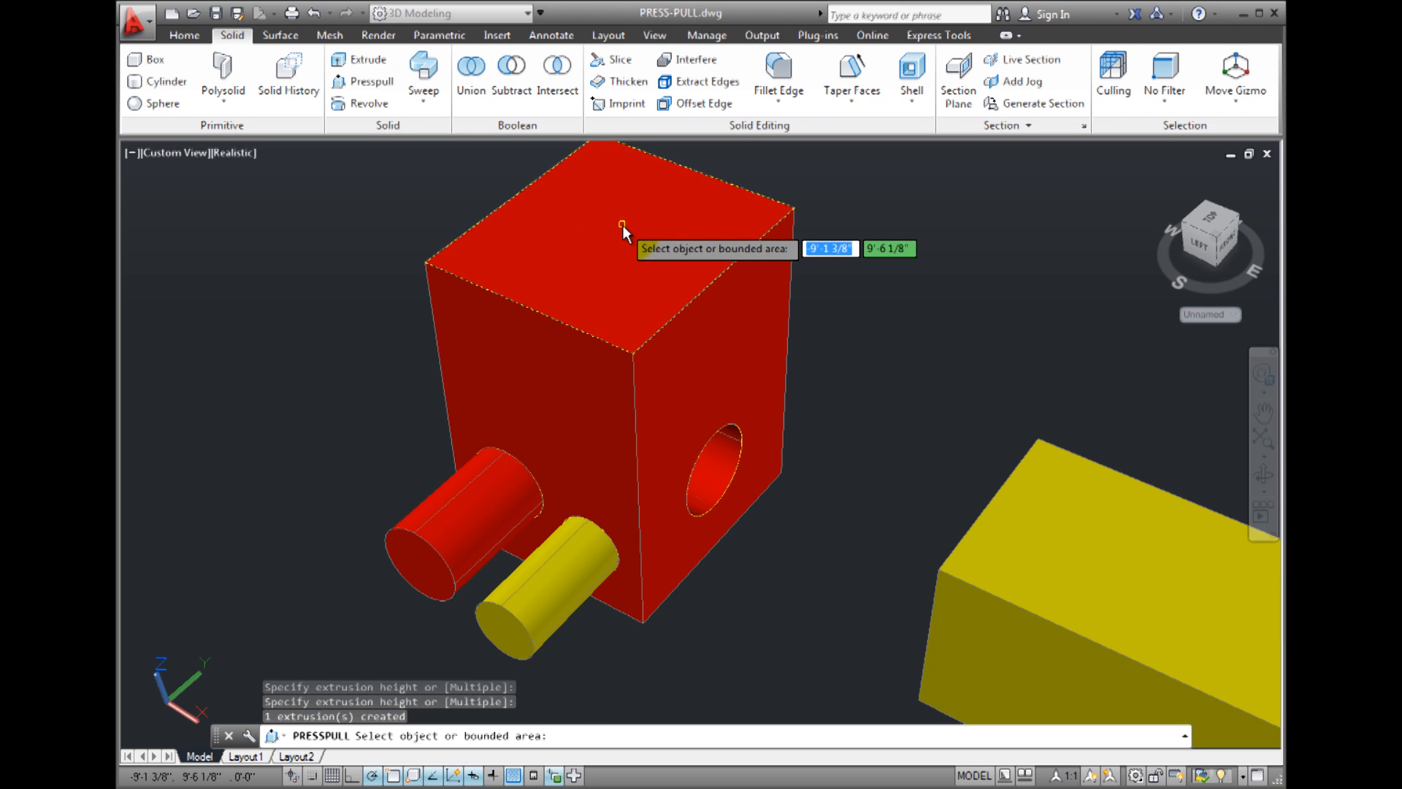
pyautogui.click(624, 228)
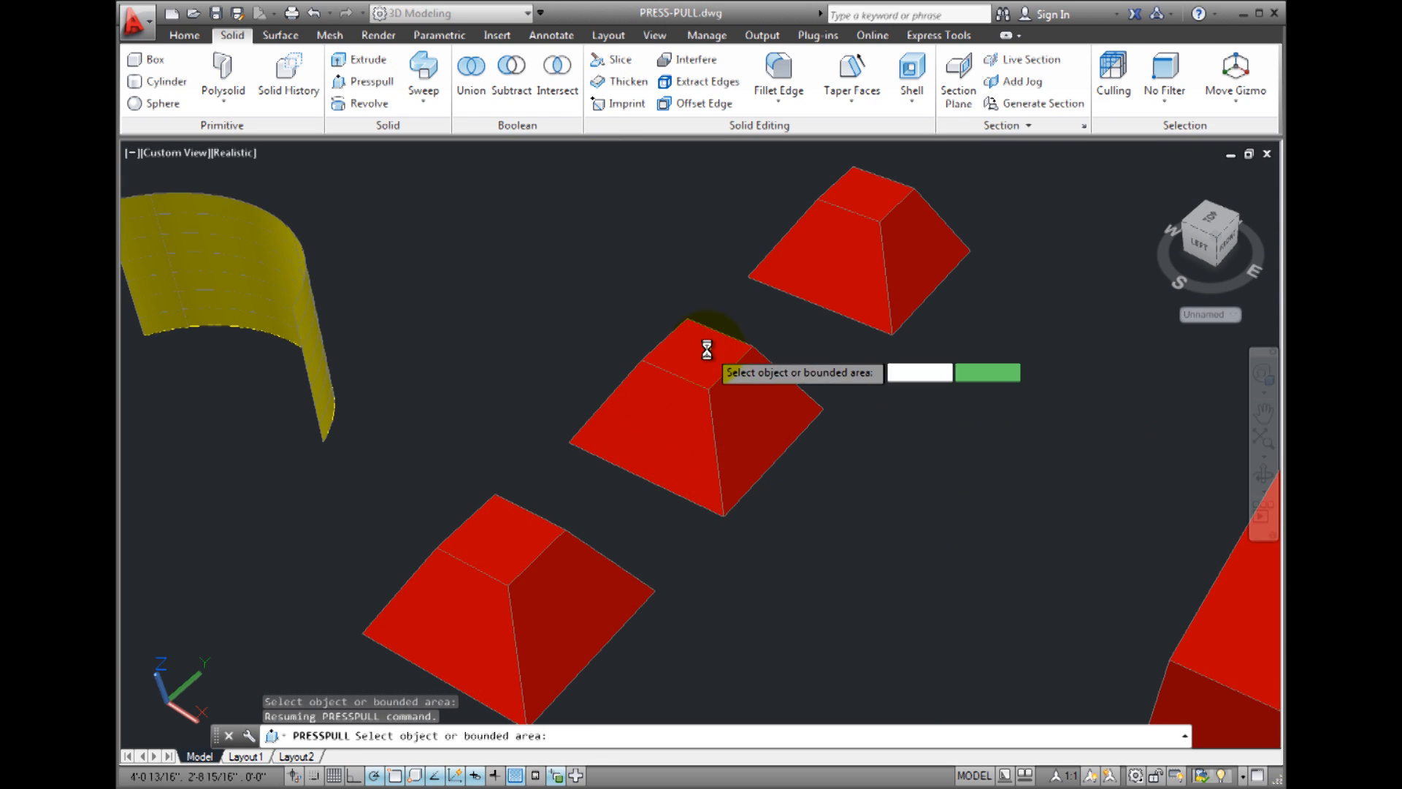
# Step: Extrude one pyramid's top into a square column and offset another's top to a point
pyautogui.click(698, 349)
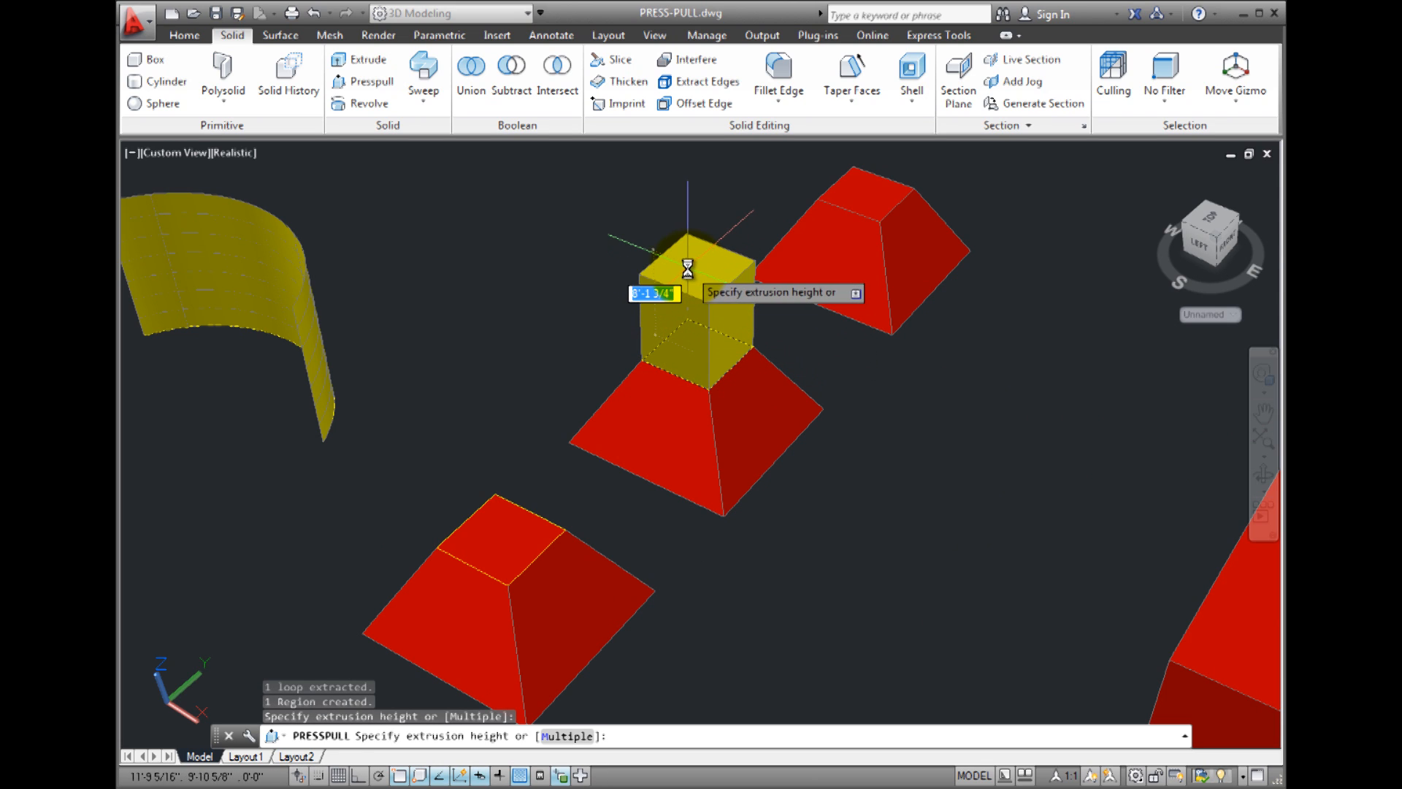
pyautogui.moveTo(682, 284)
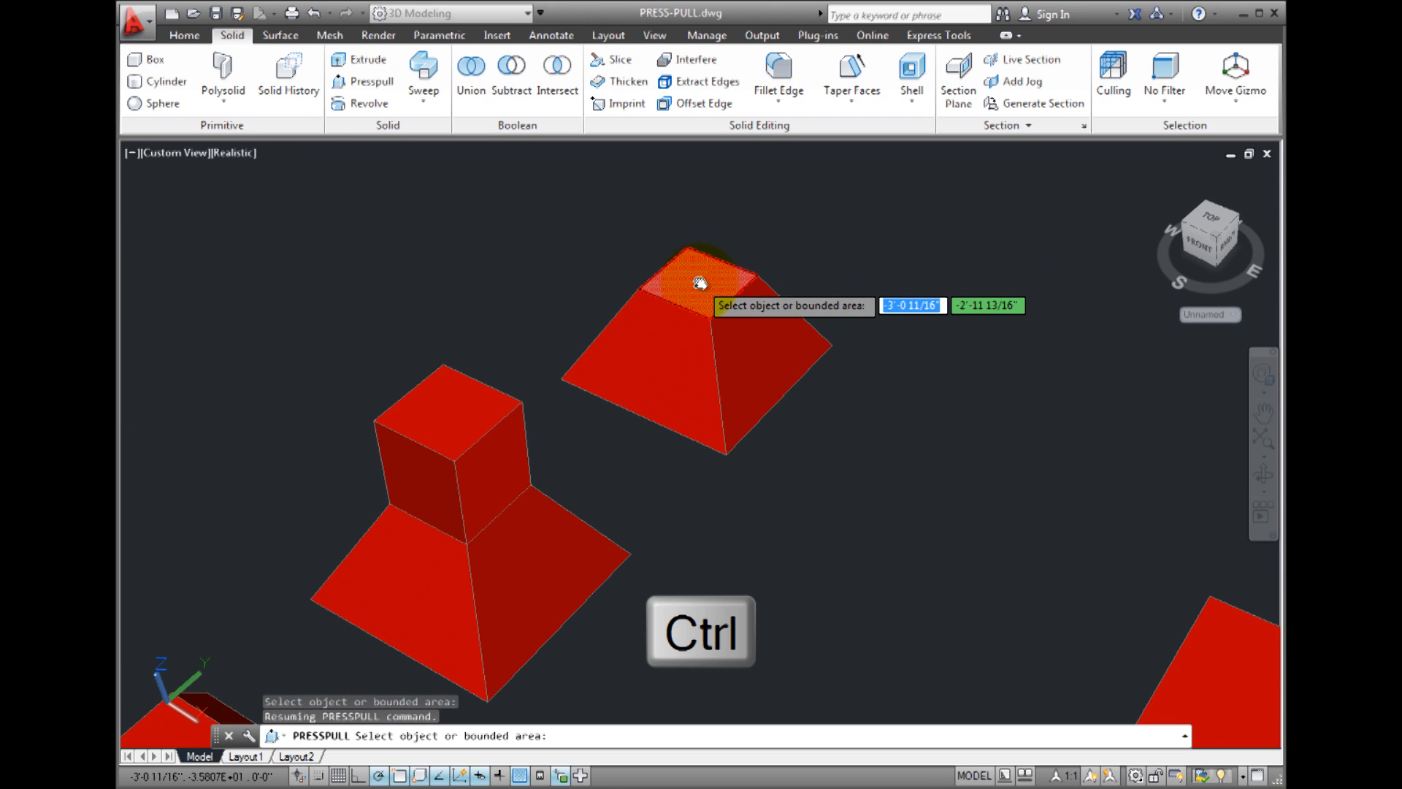
pyautogui.click(700, 277)
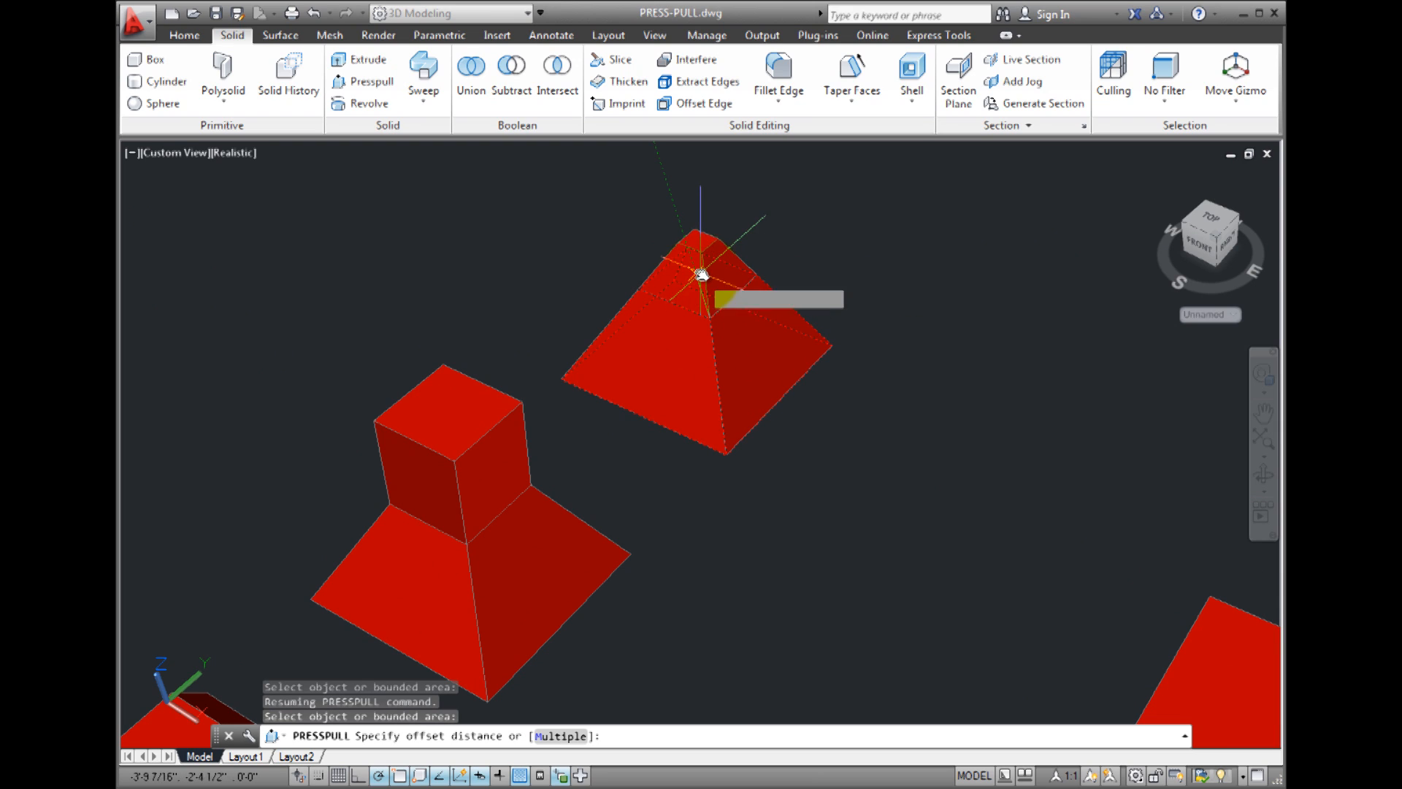
pyautogui.moveTo(700, 275)
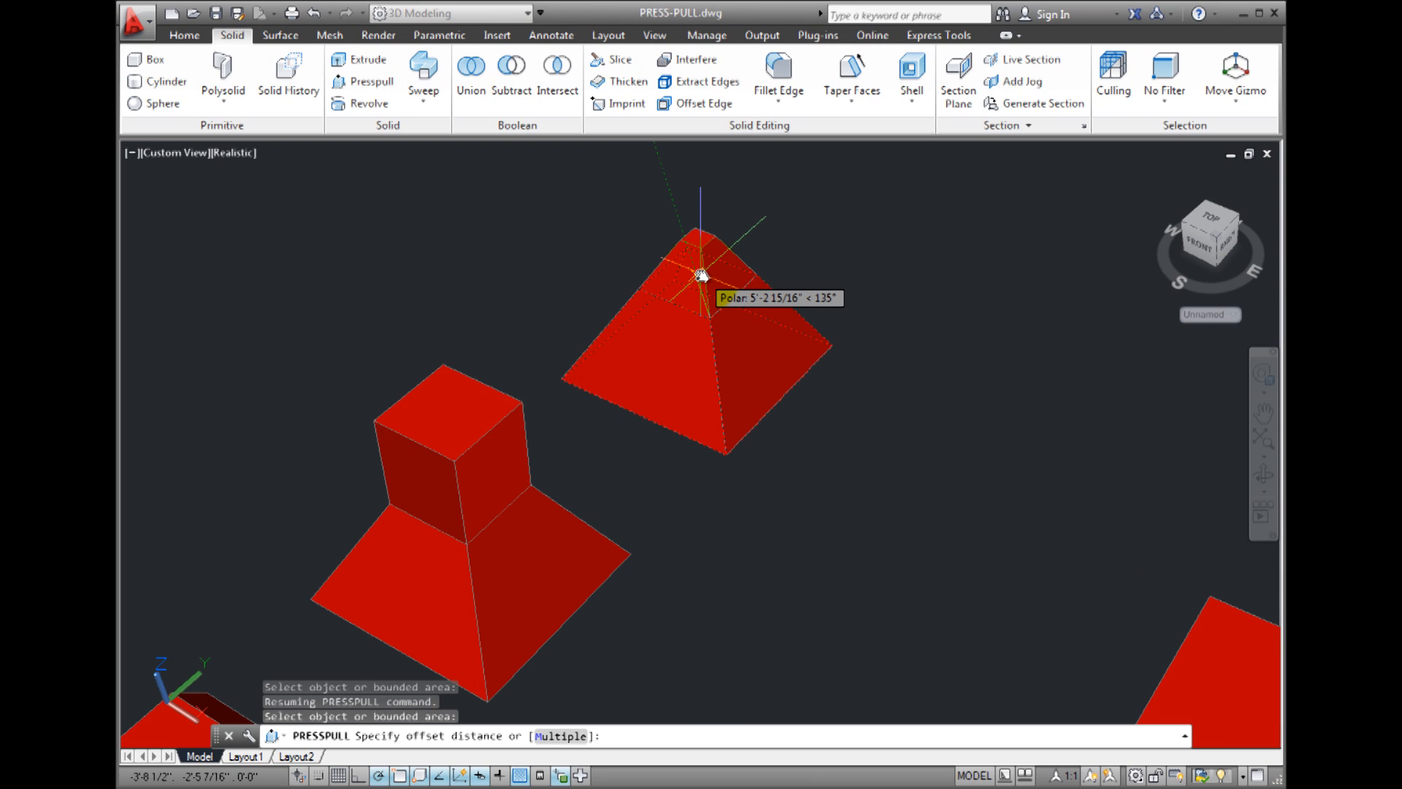
pyautogui.click(700, 275)
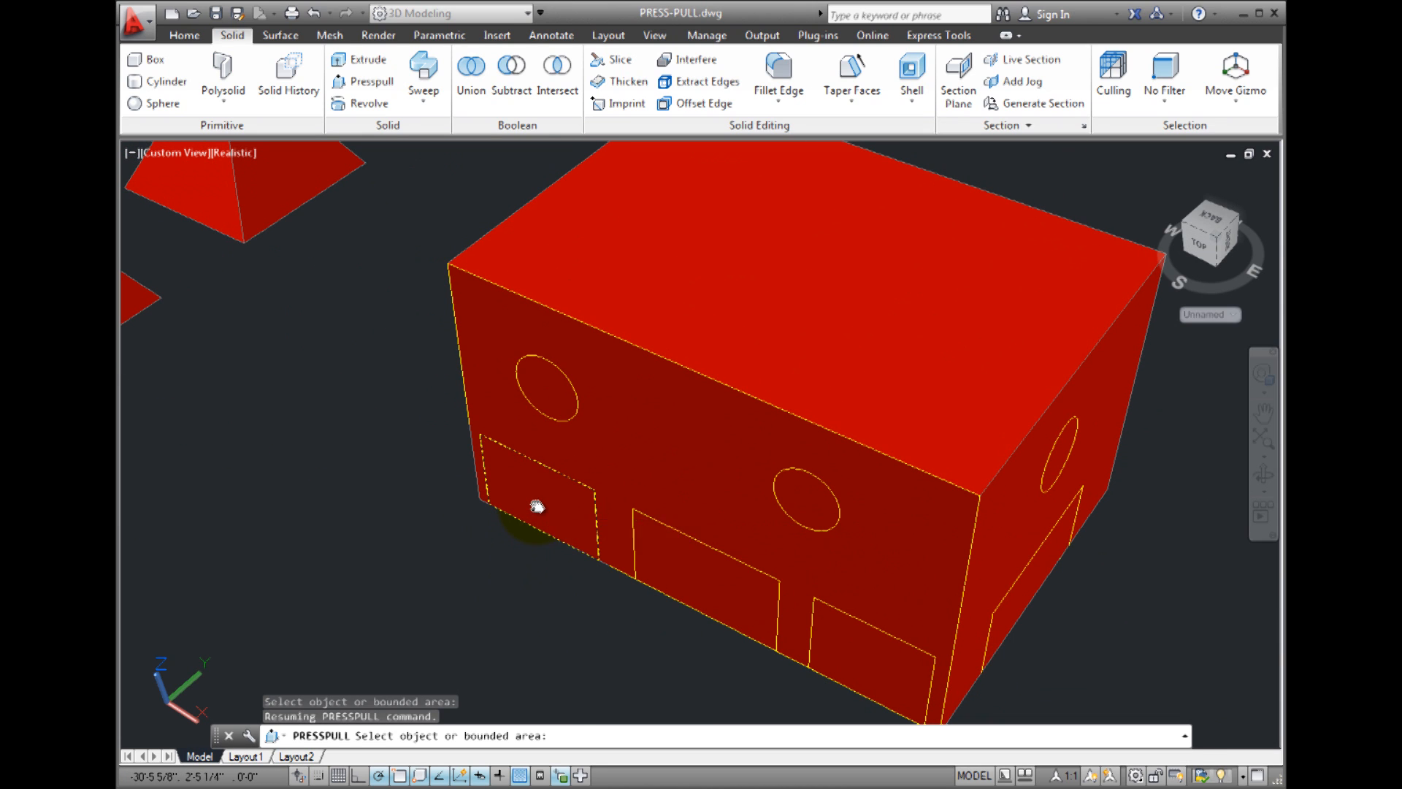
# Step: Pick the first side rectangle and choose Multiple to extrude several areas at once
pyautogui.click(536, 507)
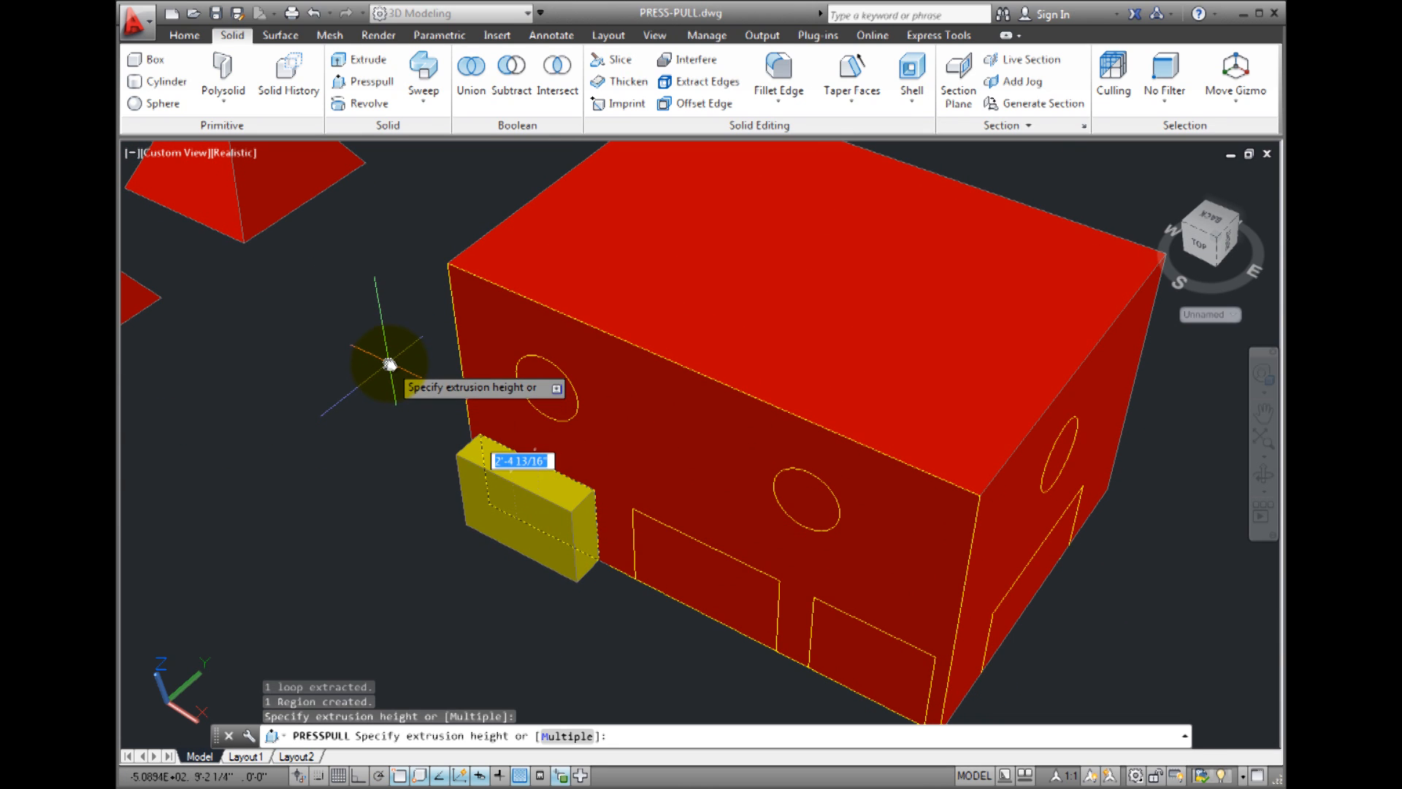
pyautogui.rightClick(391, 364)
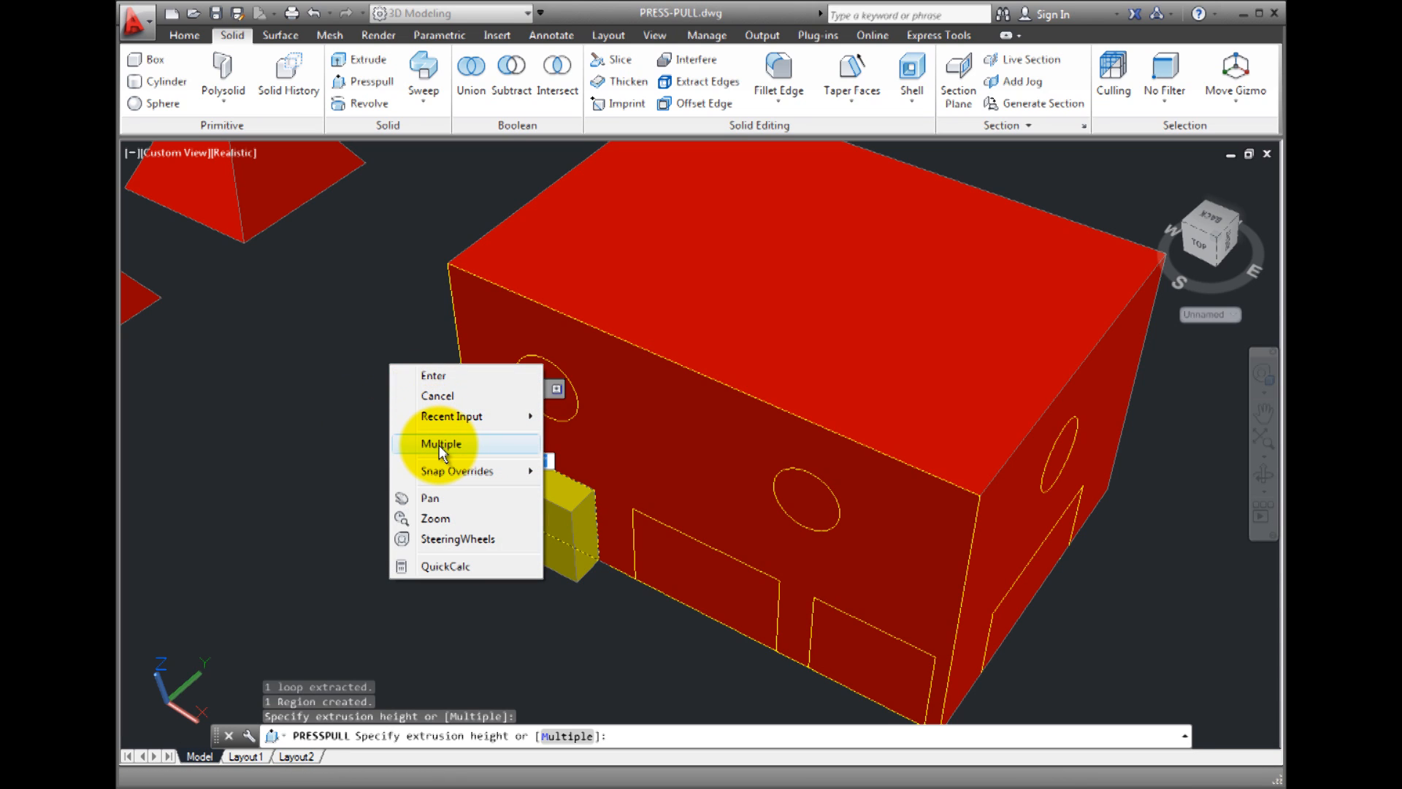
pyautogui.click(441, 444)
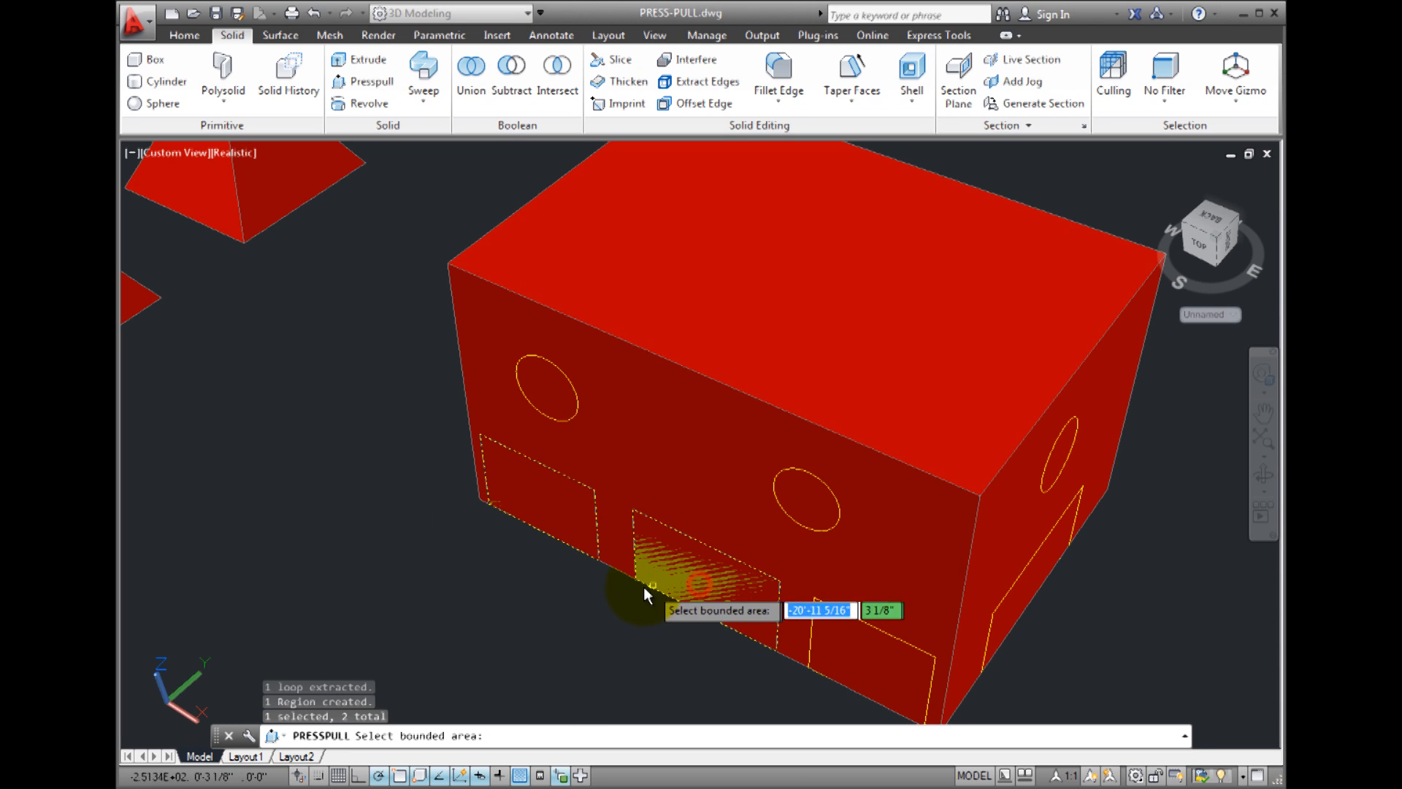
pyautogui.moveTo(855, 658)
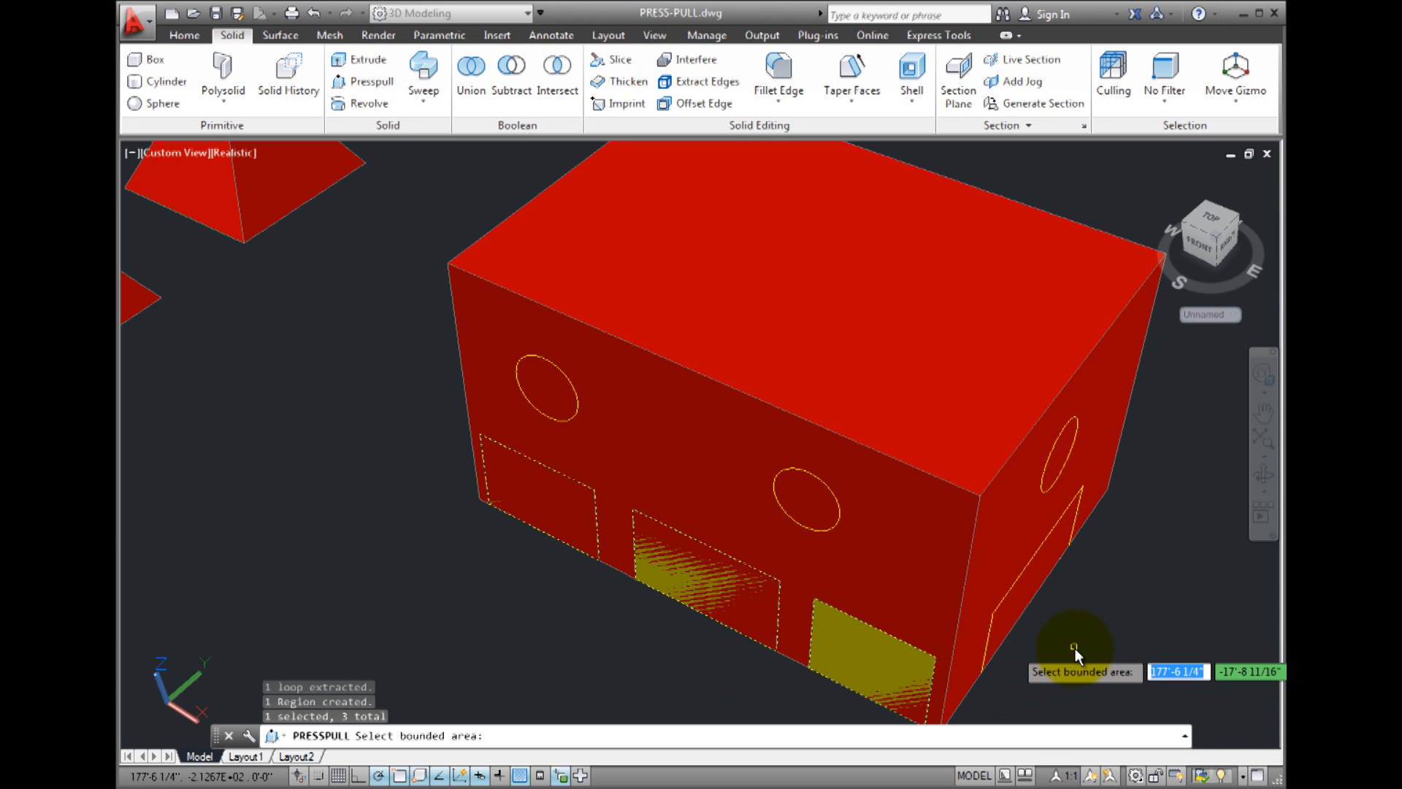
pyautogui.moveTo(1031, 591)
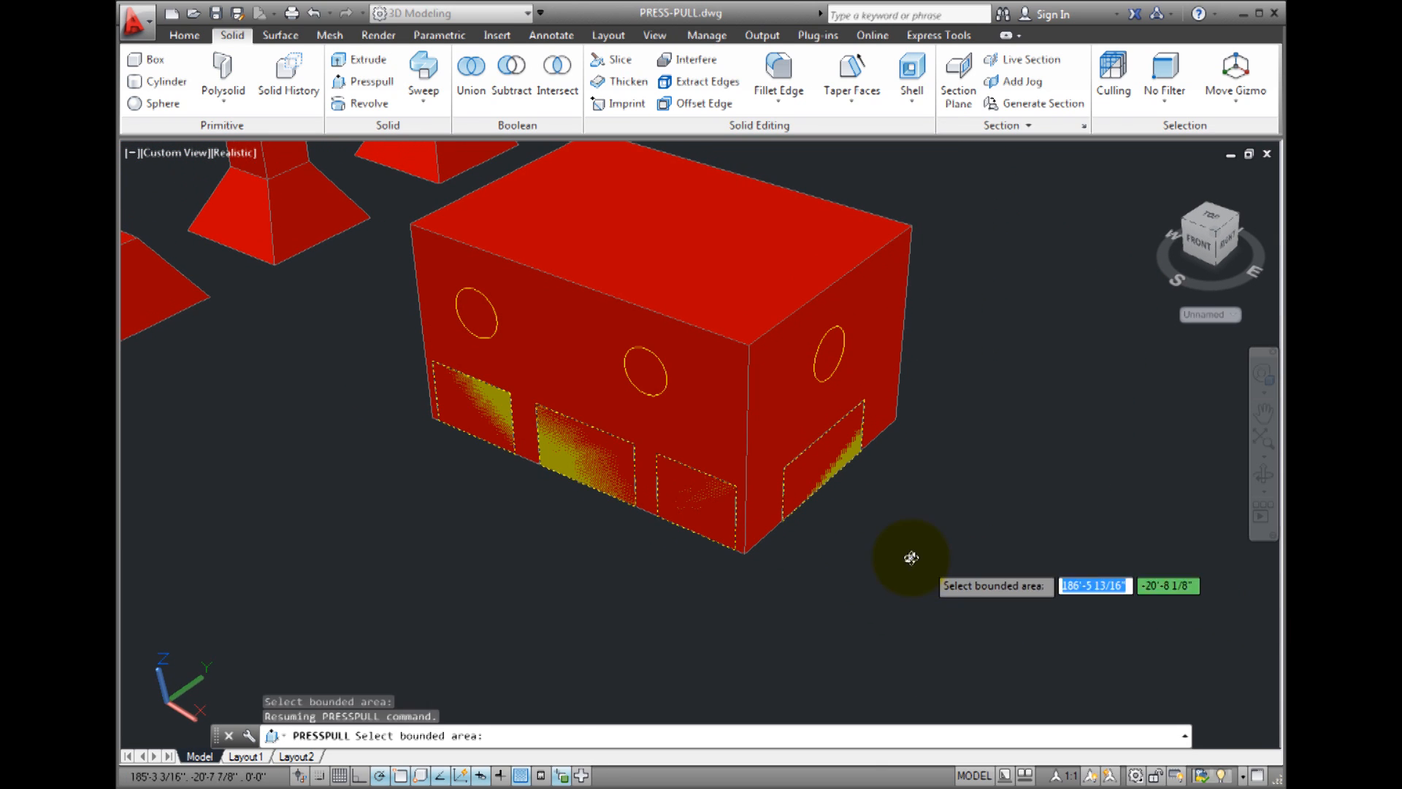
pyautogui.moveTo(870, 530)
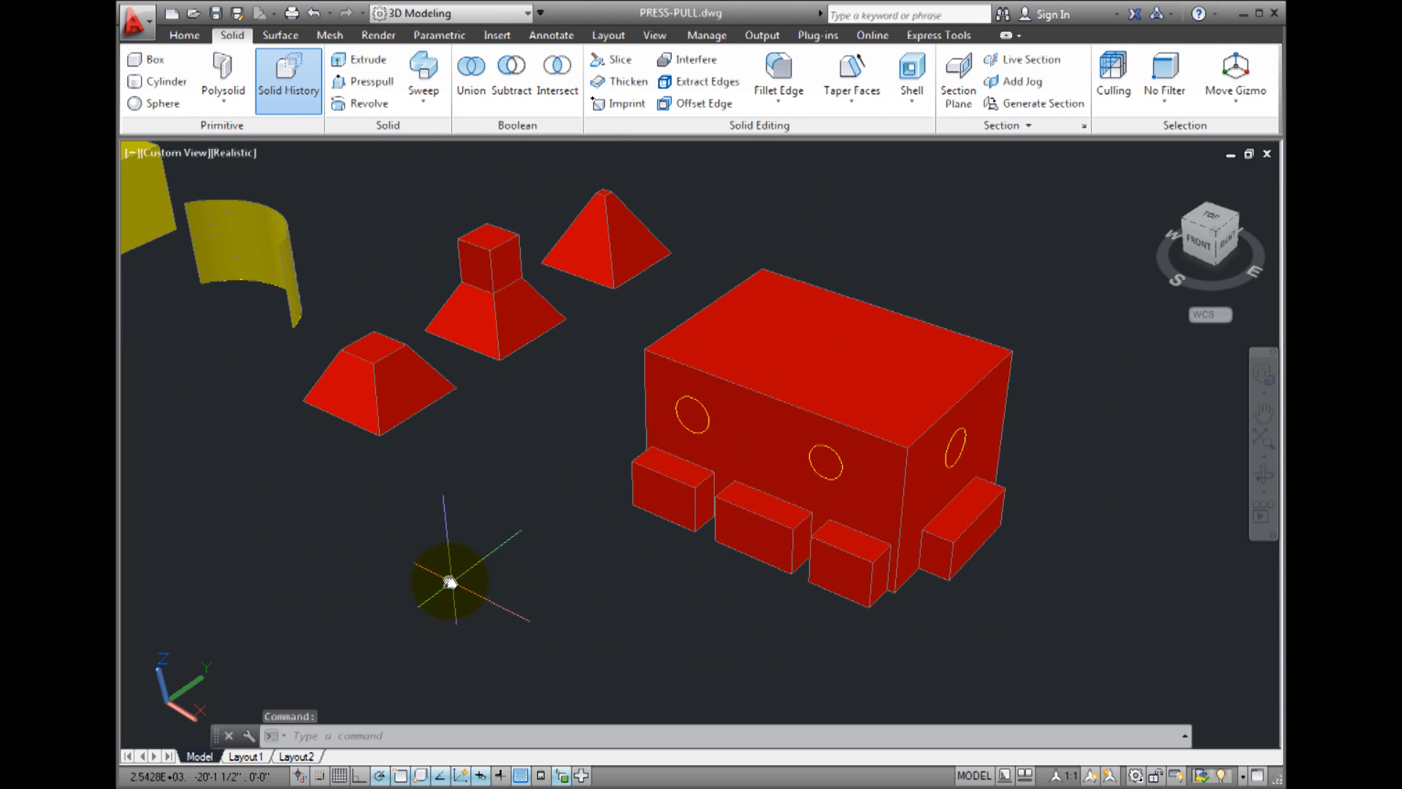
pyautogui.press('Escape')
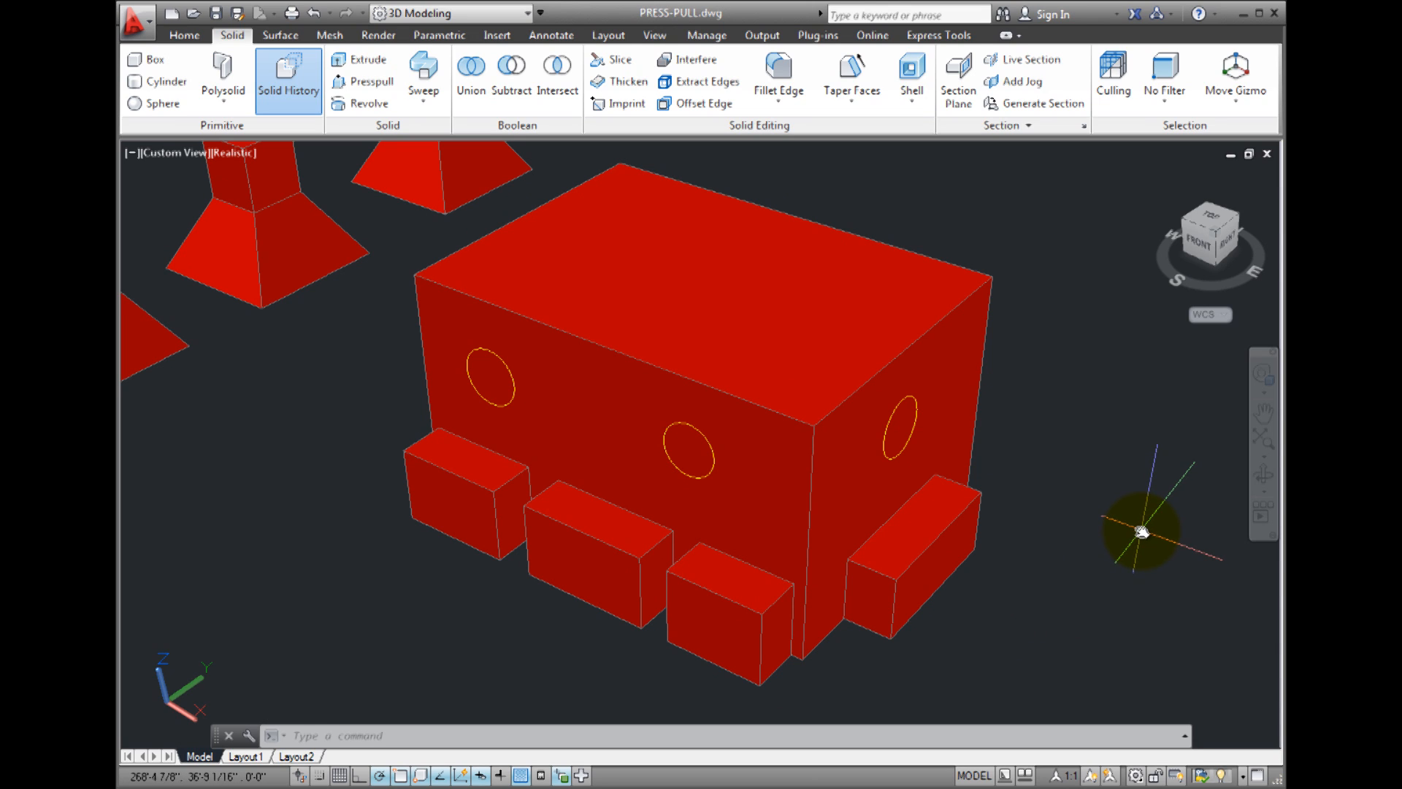
# Step: Start Presspull with Ctrl+Shift+E on the leftmost front-face circle
pyautogui.press('ctrl+shift+e')
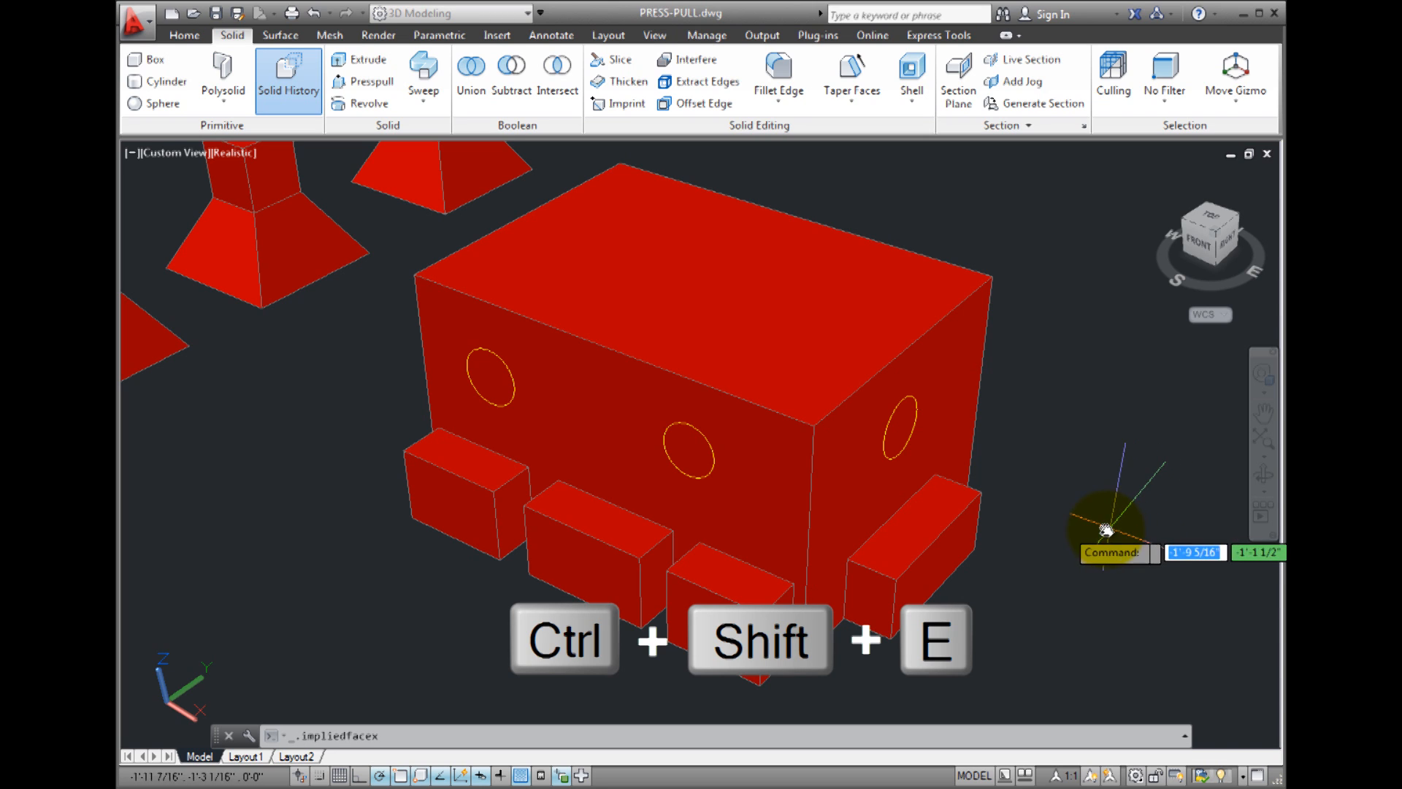
pyautogui.press('ctrl+shift+e')
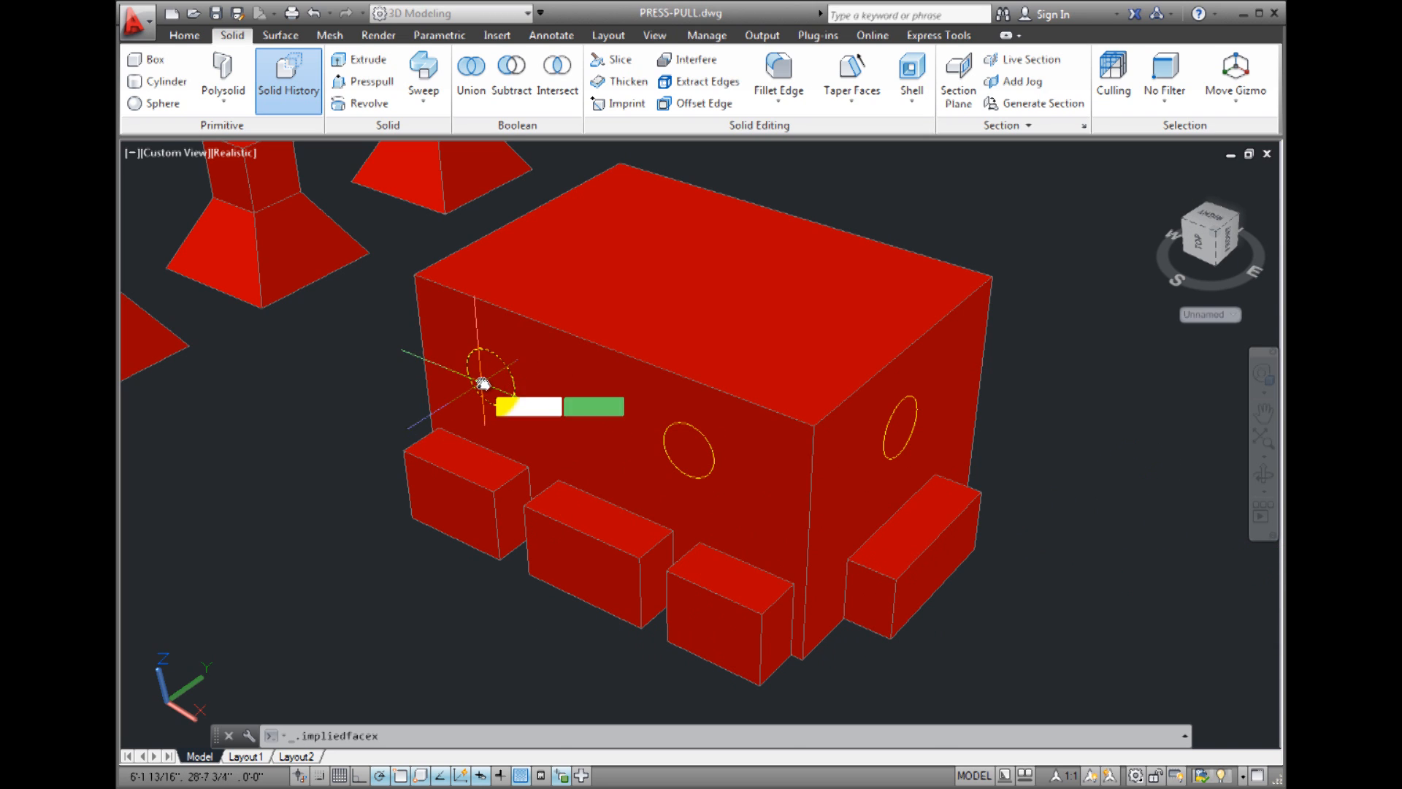